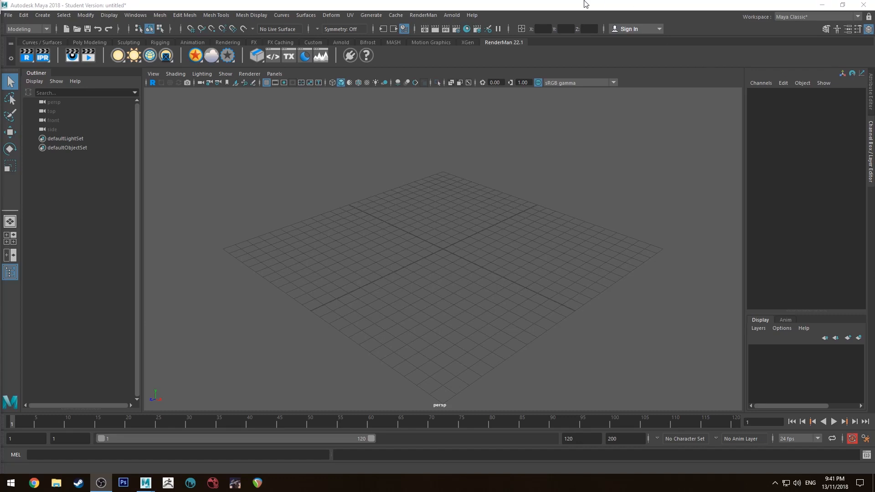
mouse_move(317, 182)
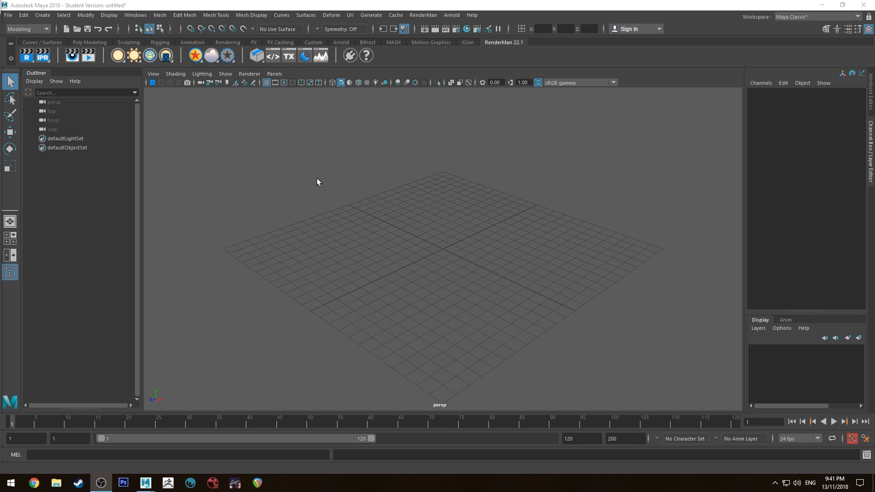
mouse_move(446, 232)
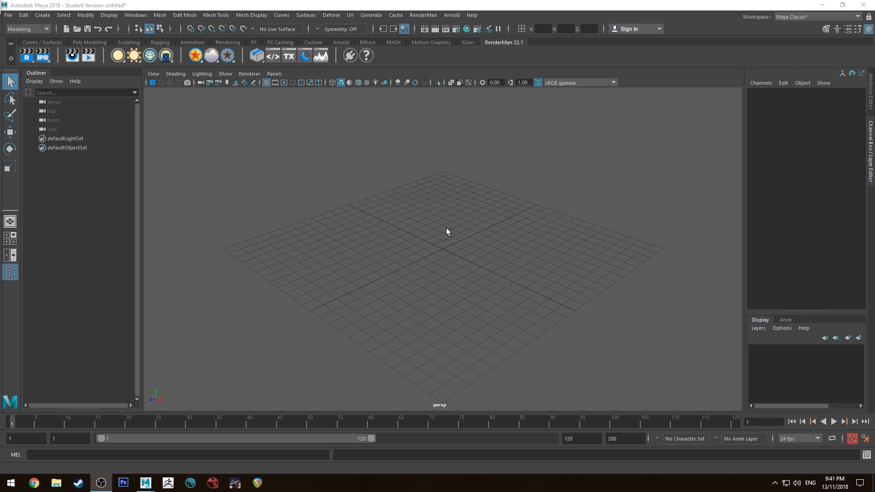
mouse_move(352, 288)
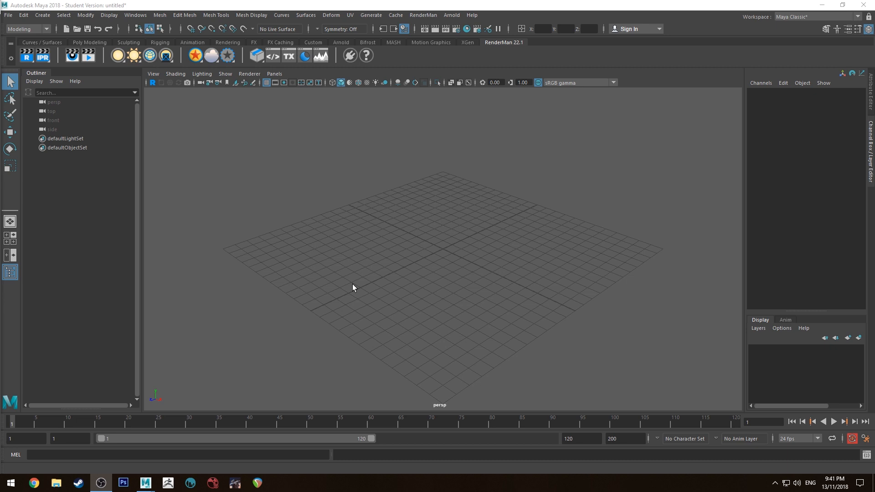
mouse_move(549, 266)
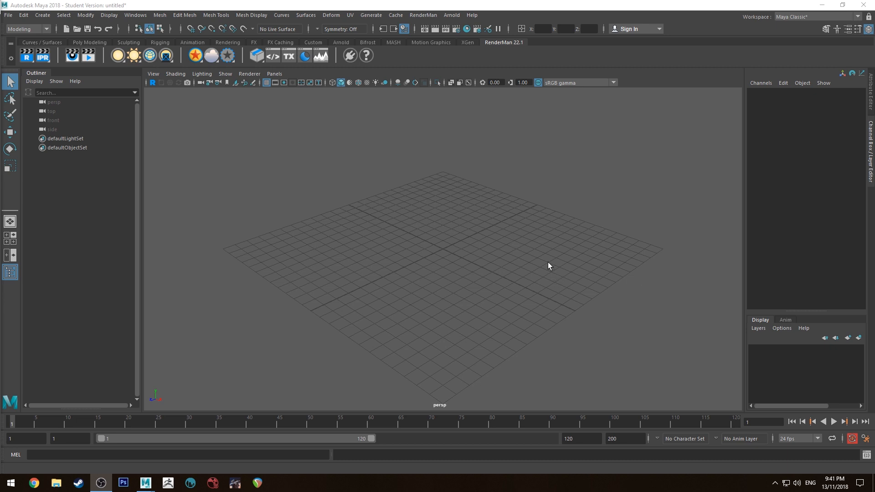
- Tilt the view, then add default cube pCube1 from the Poly Modeling shelf
drag(549, 266, 472, 199)
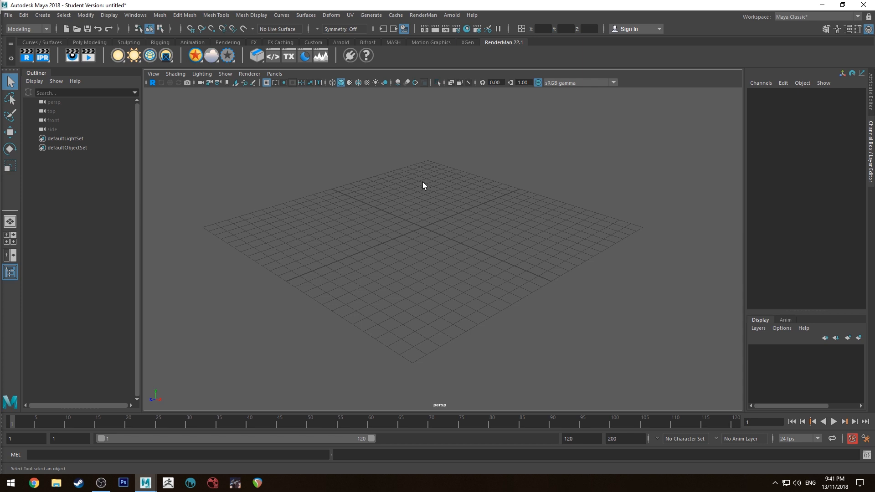
mouse_move(531, 268)
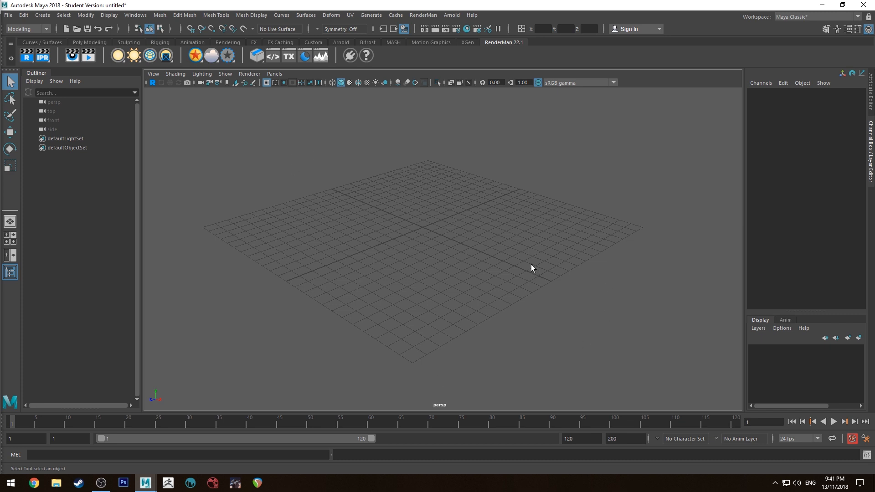
mouse_move(366, 257)
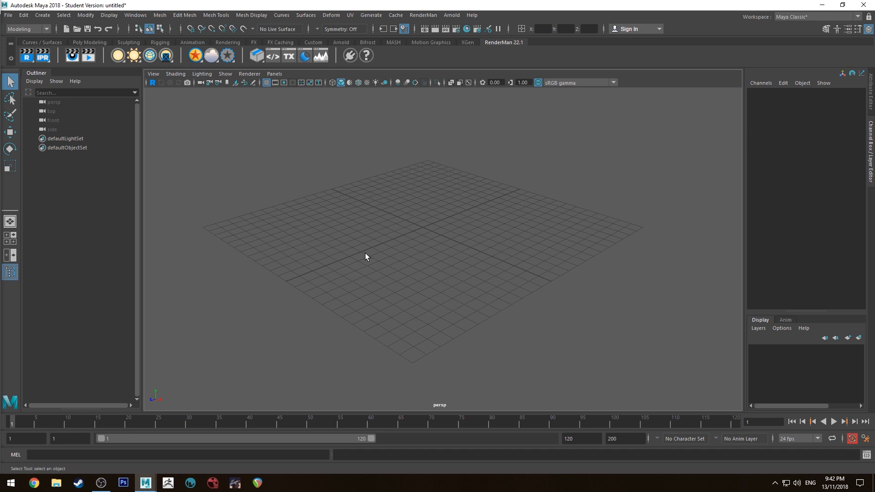
mouse_move(105, 40)
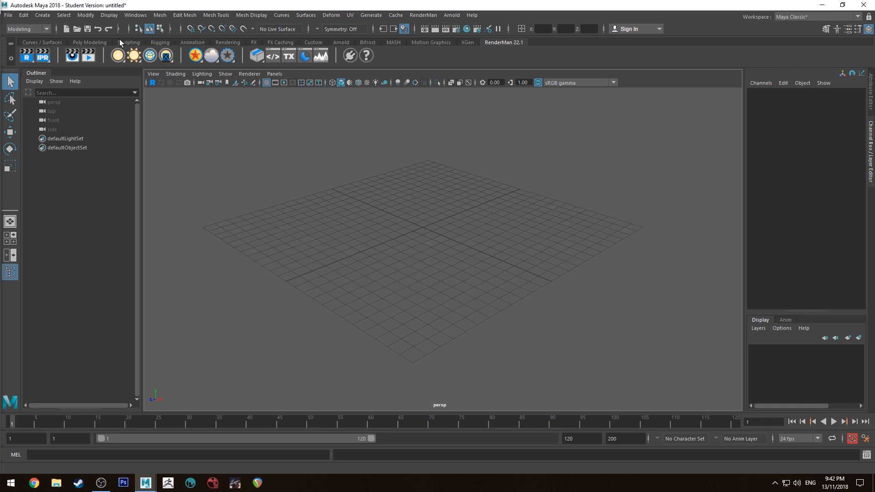
click(90, 43)
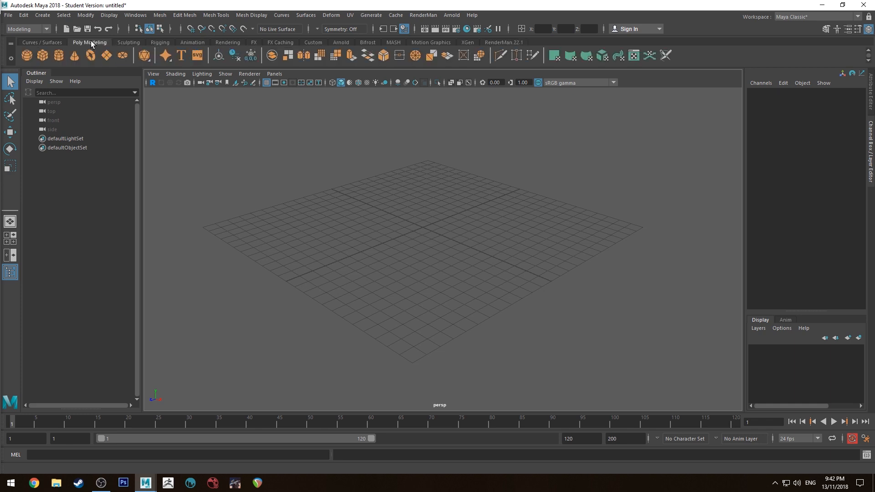
click(37, 54)
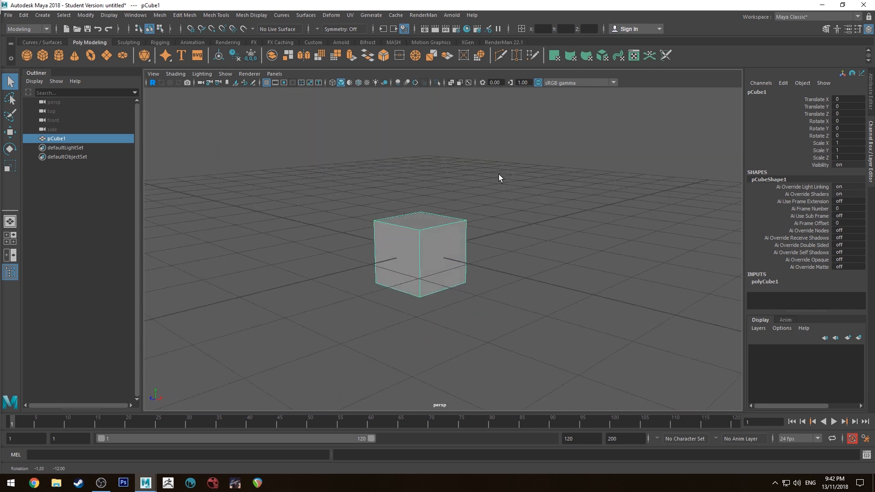
mouse_move(341, 193)
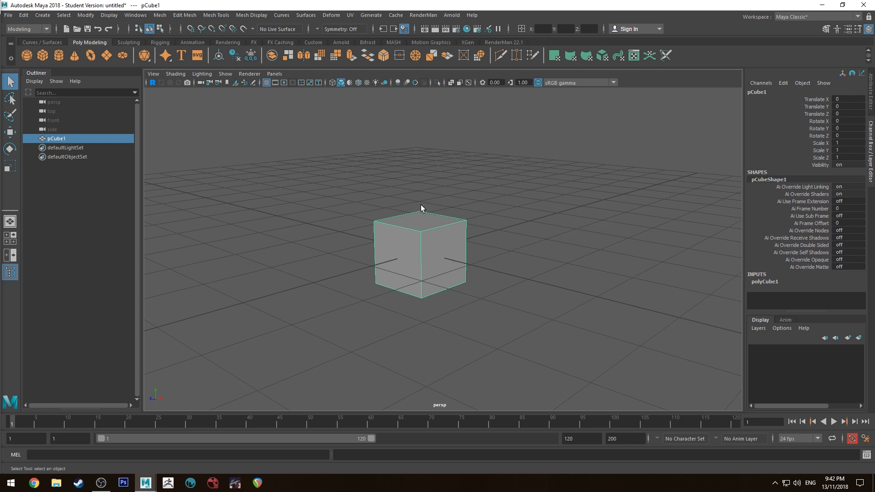
mouse_move(440, 206)
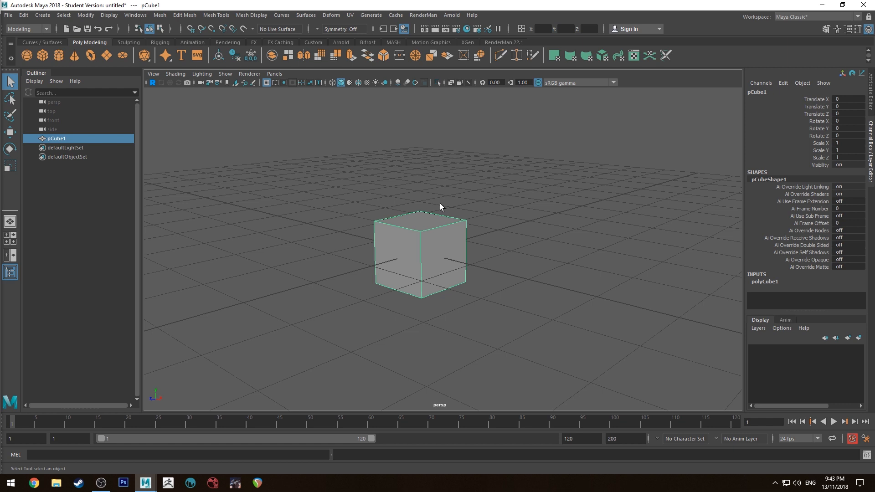
mouse_move(384, 267)
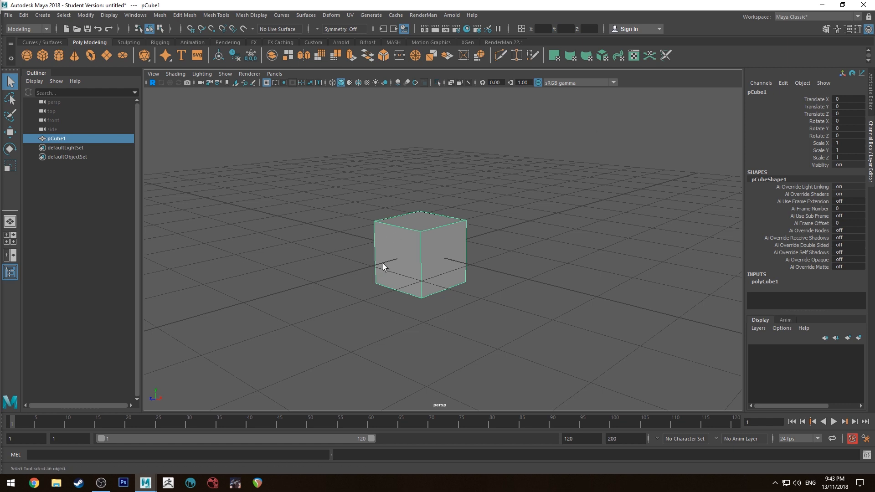
mouse_move(415, 203)
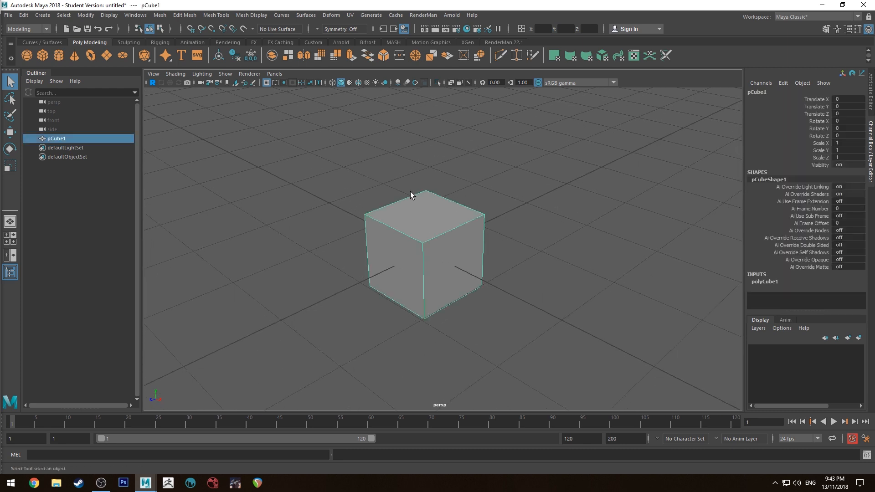
- Apply UV > Automatic to pCube1, creating the polyAutoProj1 projection
click(350, 15)
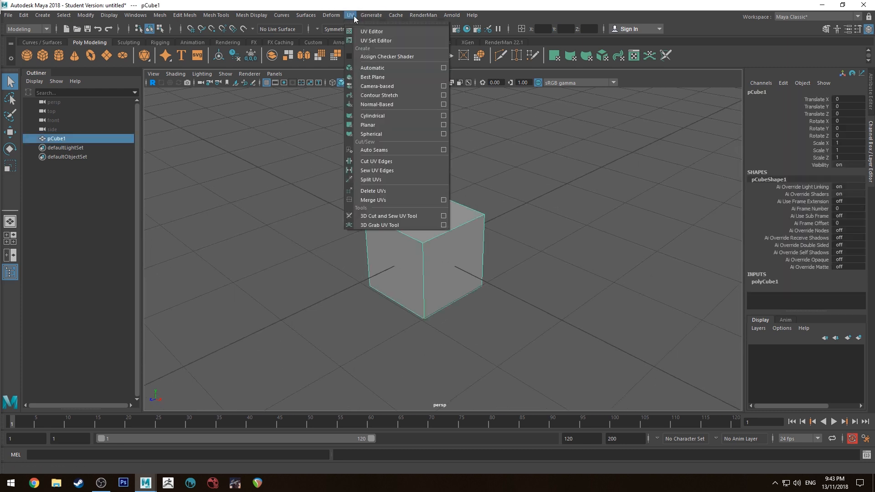
mouse_move(373, 68)
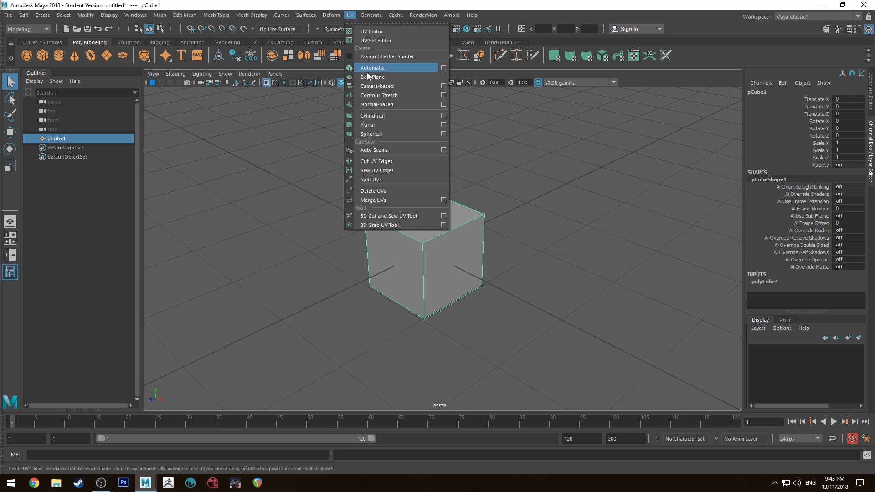
click(373, 68)
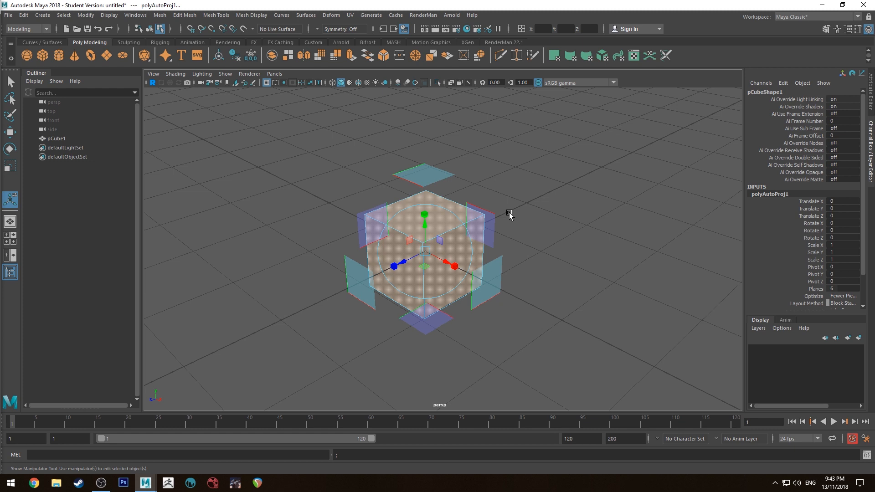
mouse_move(485, 185)
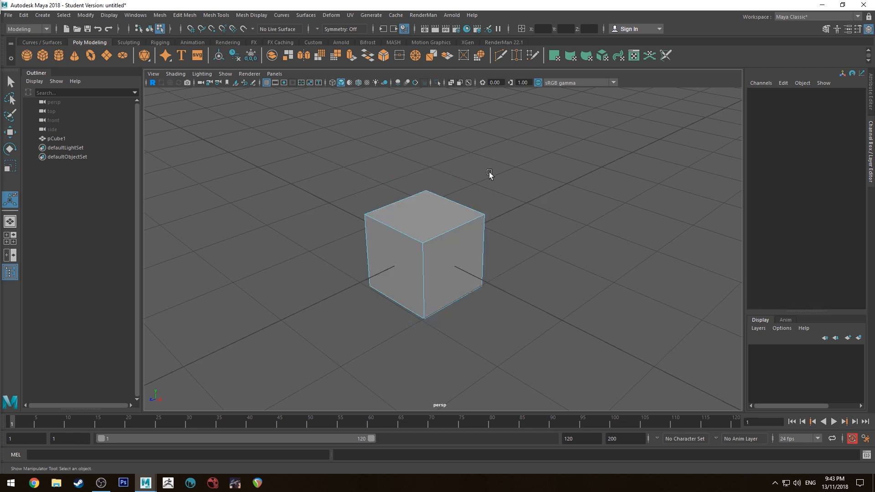
mouse_move(383, 149)
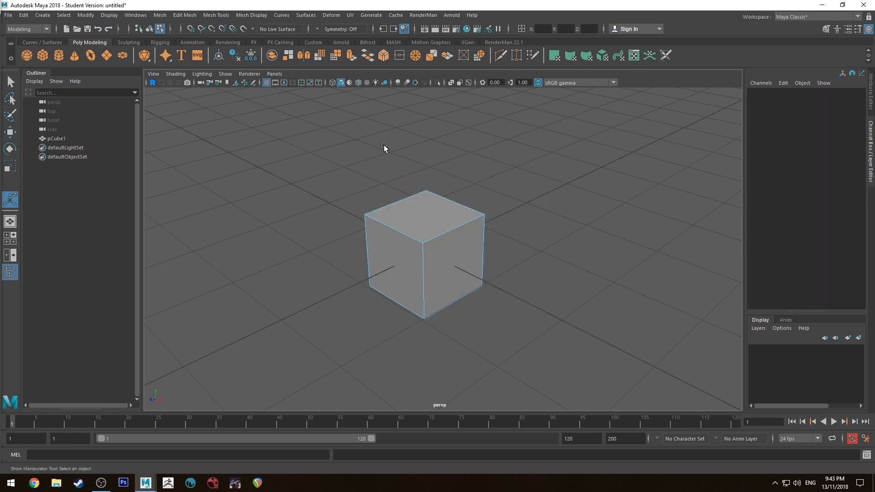
- Split into four views, show the UV Editor in the front pane, and enter face mode
key(space)
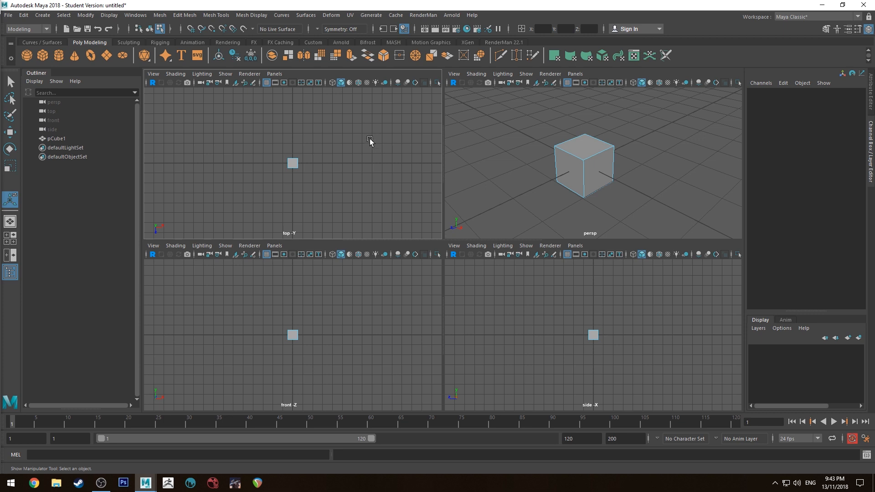
click(274, 246)
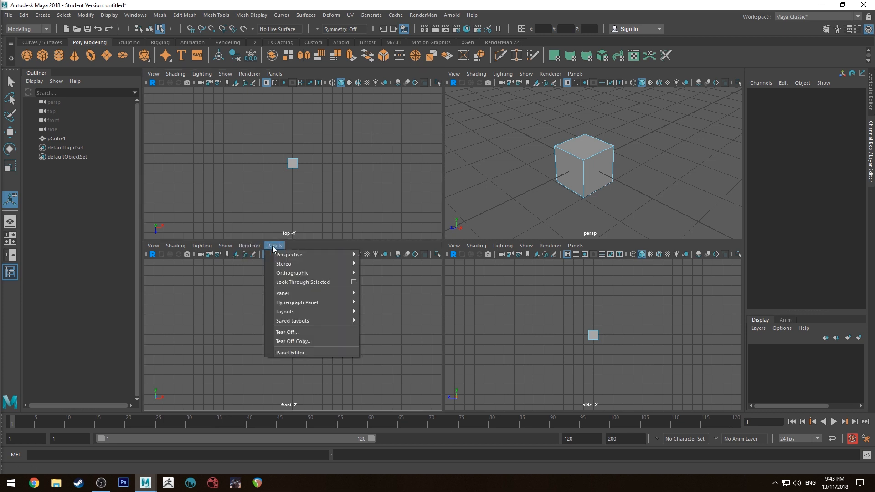
mouse_move(313, 264)
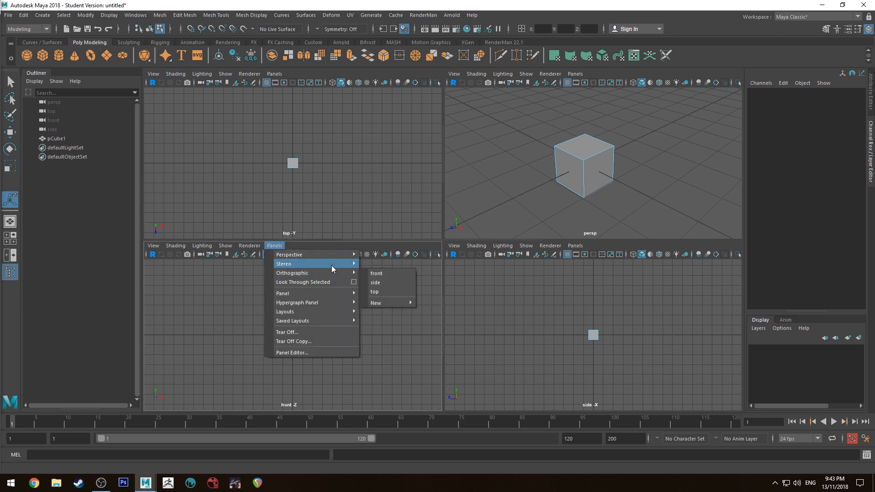
mouse_move(311, 263)
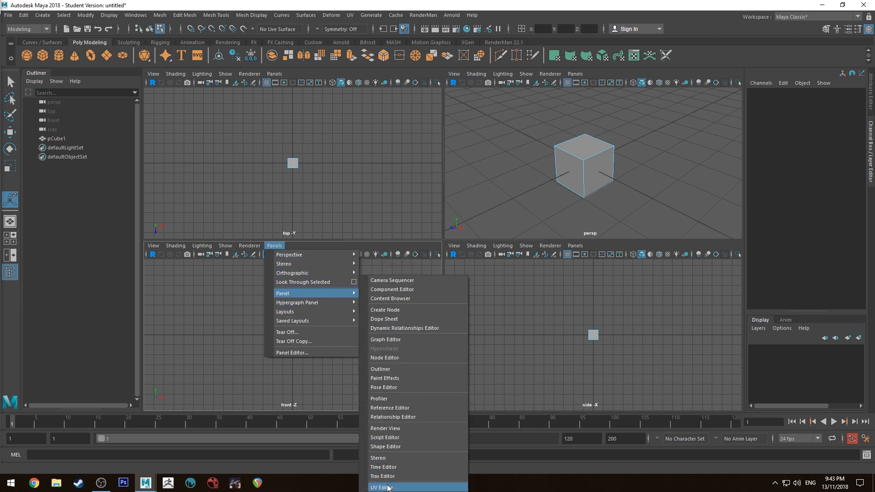
click(381, 487)
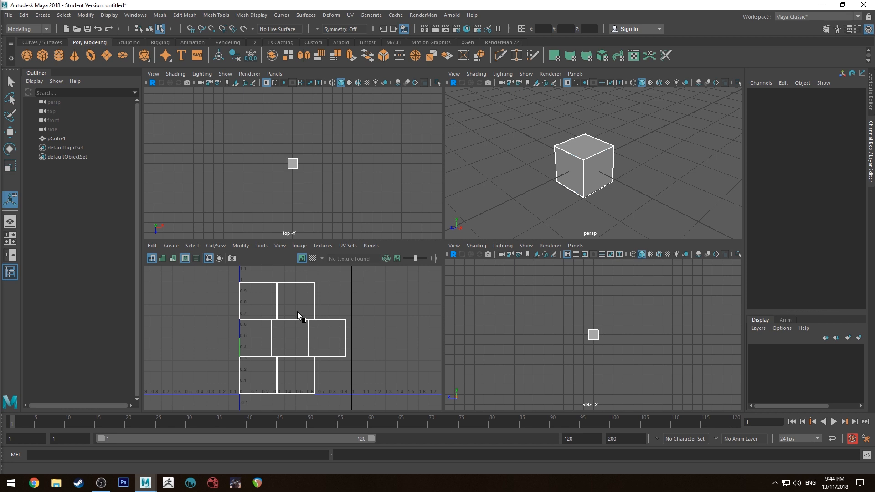
right_click(572, 170)
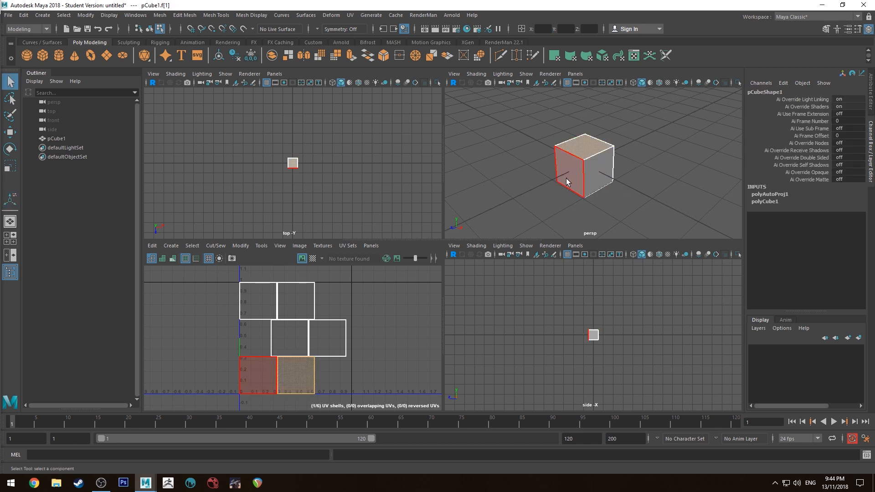
- Select the cube's top face, then maximize the UV Editor panel
click(584, 146)
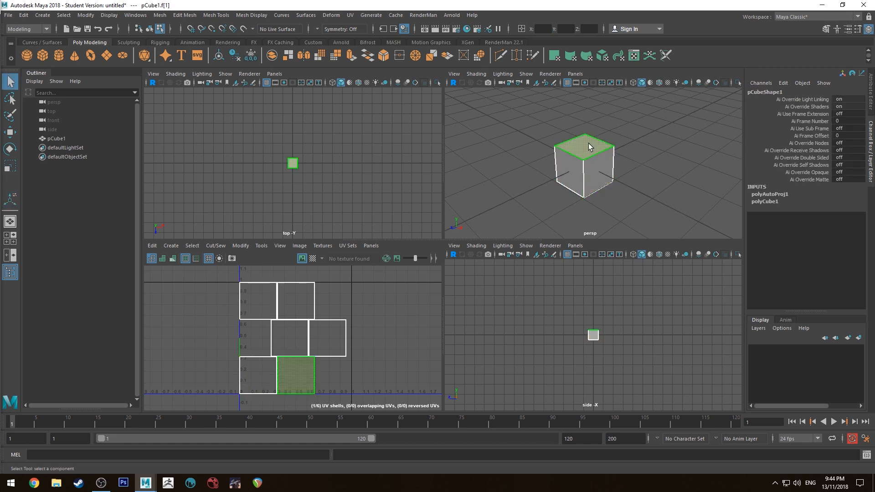
click(263, 366)
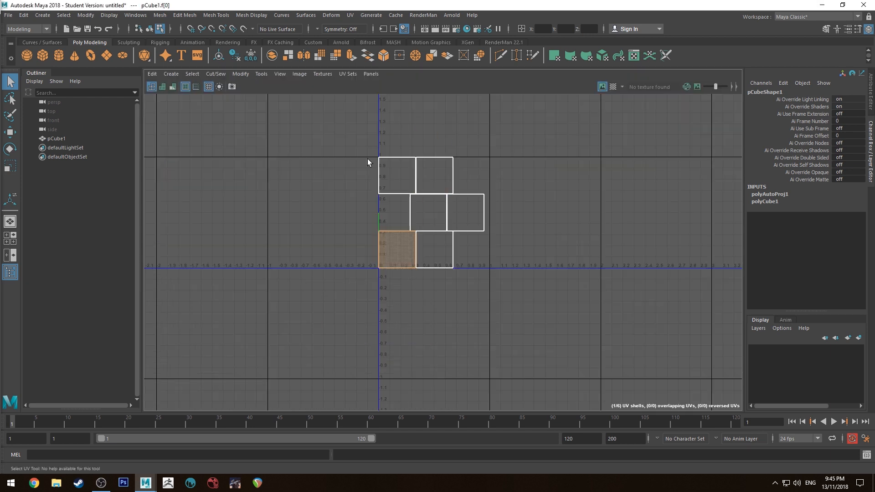
- Return to object mode, save as RM22_UVmap.mb, and open the UV Editor's Image menu
right_click(505, 149)
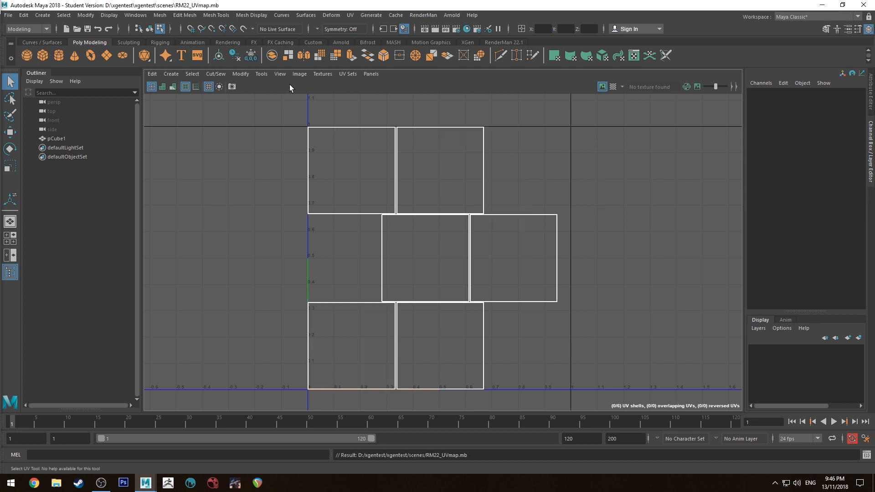
click(299, 74)
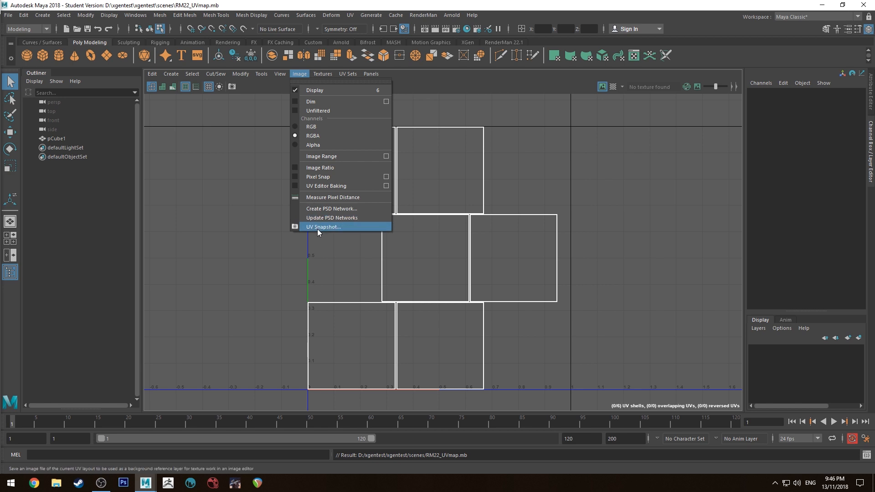
- Set the UV Snapshot output file to boxUV in the project's images folder
click(323, 227)
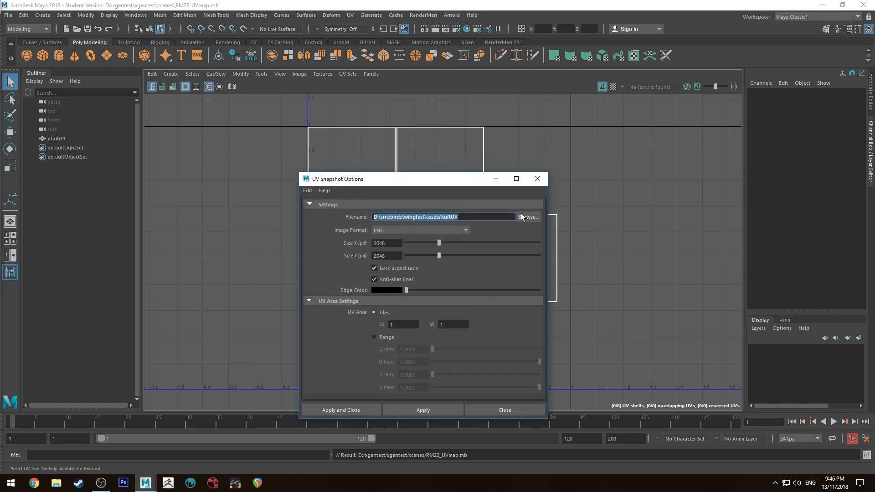
click(527, 216)
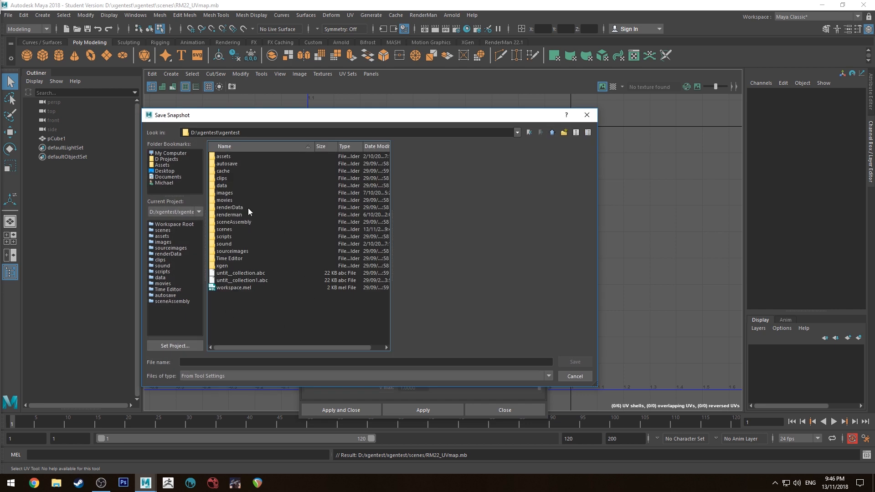
mouse_move(191, 215)
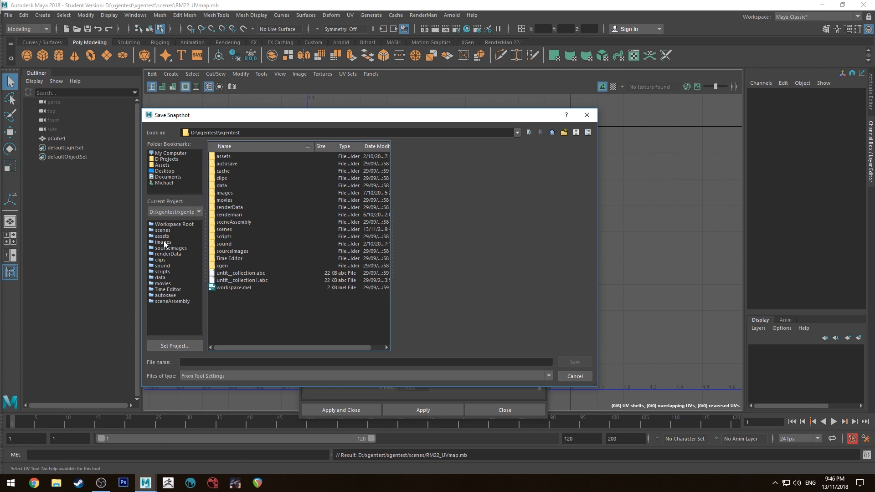
click(164, 242)
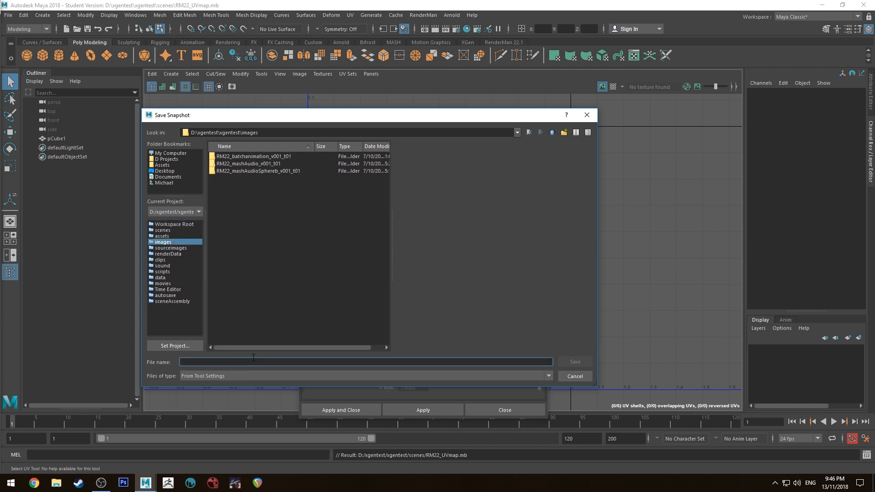
text(box)
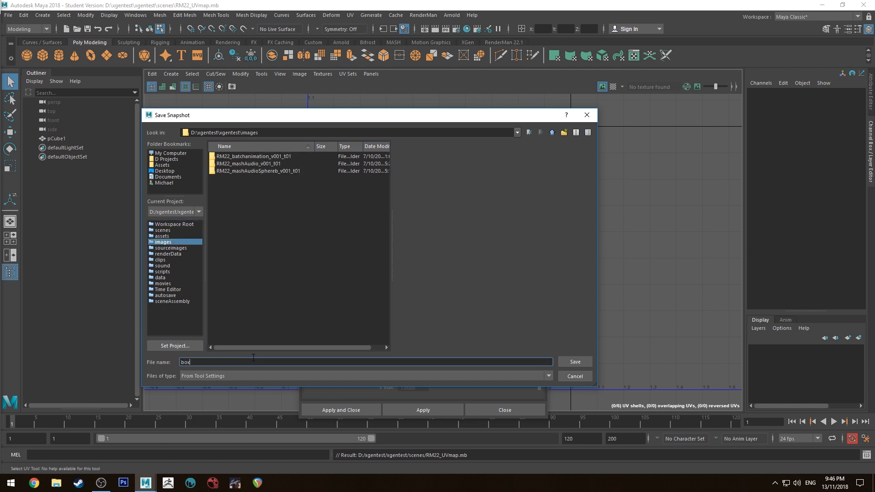
click(574, 361)
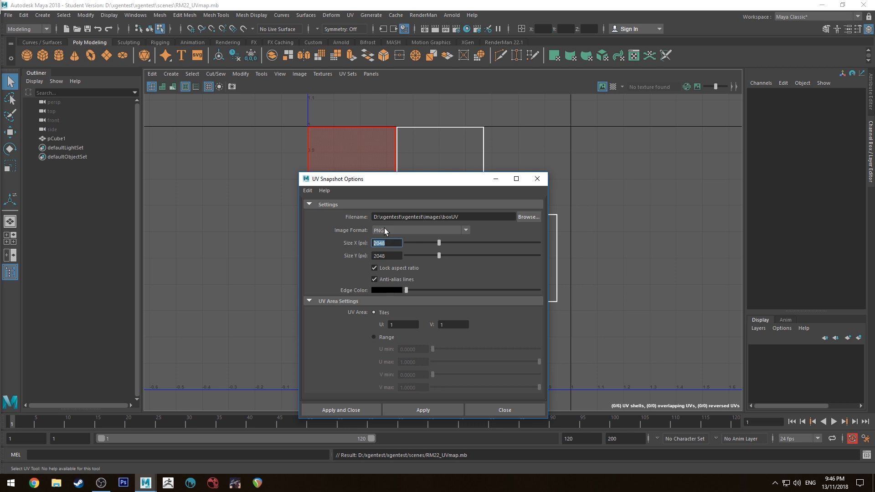
mouse_move(413, 266)
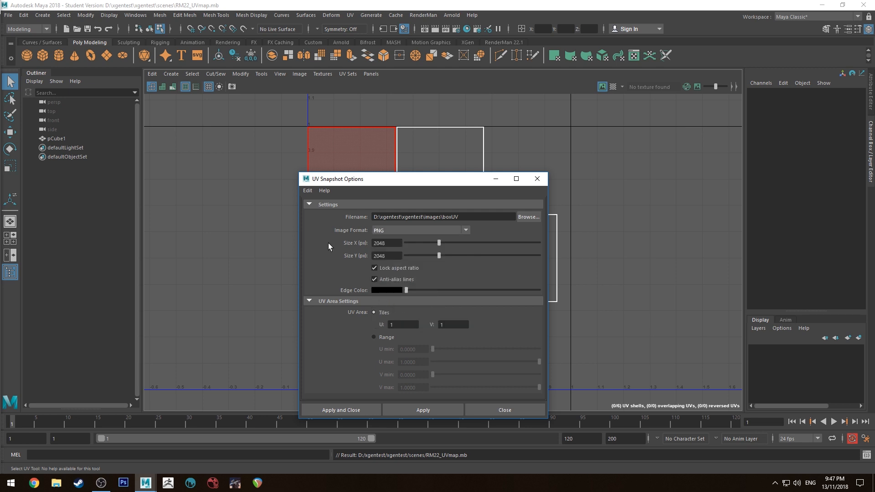
mouse_move(492, 341)
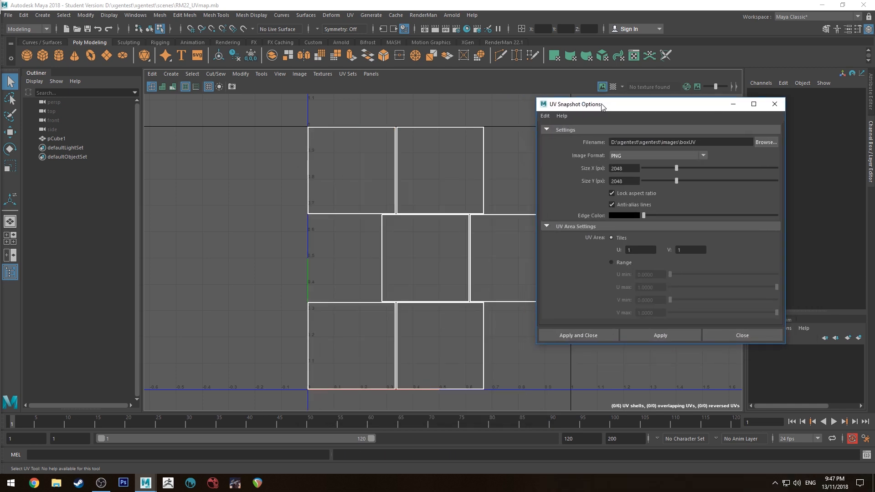
- Select all cube faces and export boxUV.png, overwriting the existing file
click(351, 170)
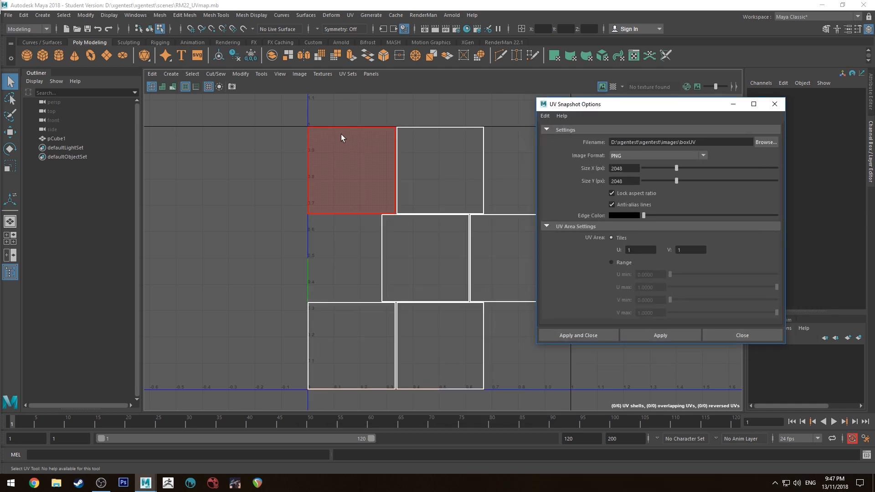
click(427, 229)
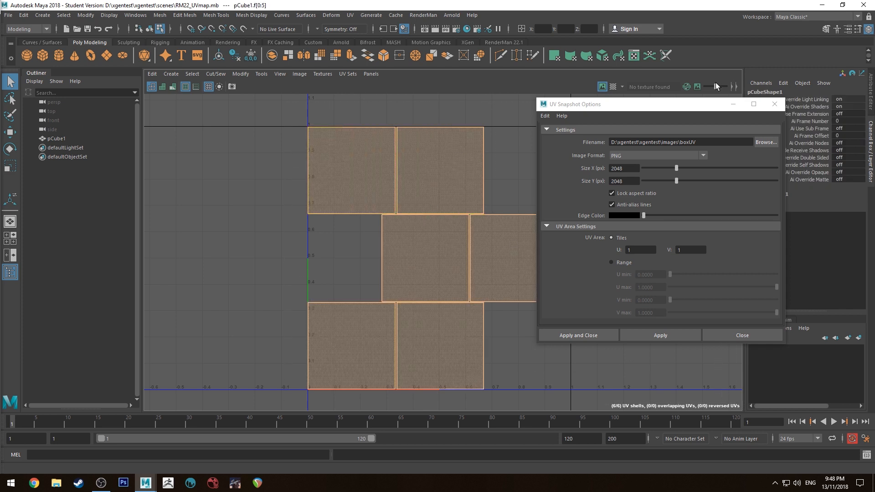
click(659, 335)
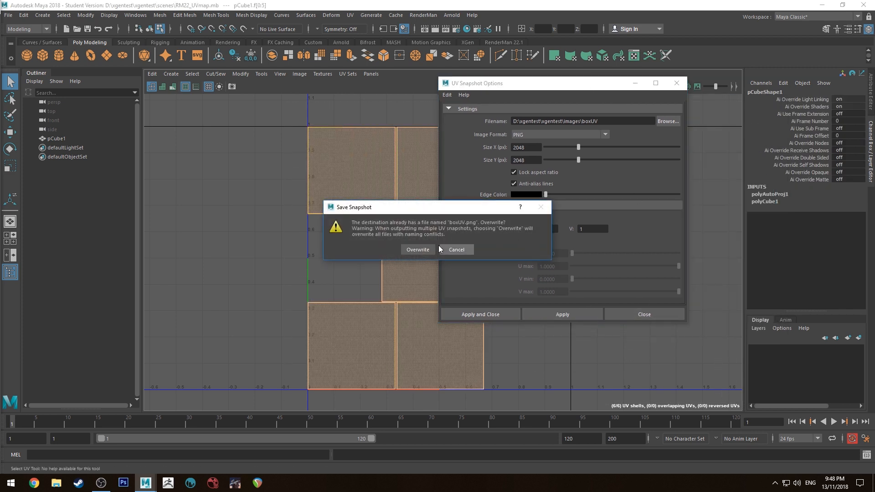
click(418, 249)
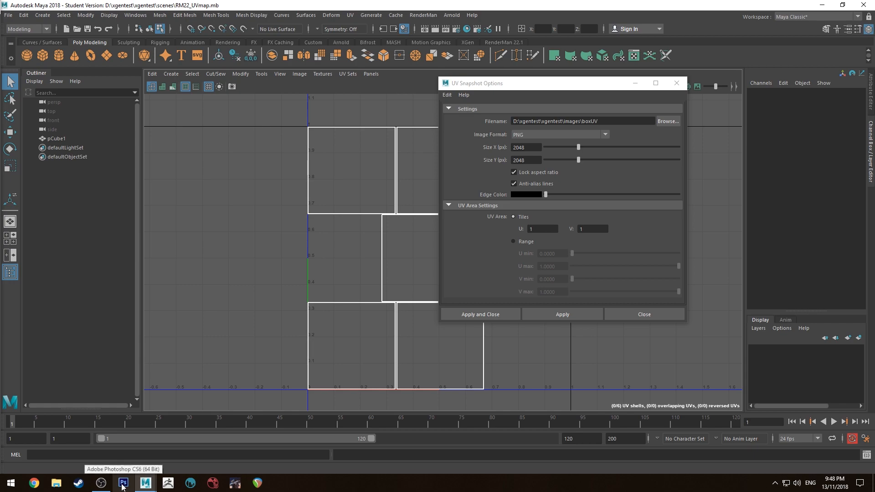
- In Photoshop, rename Layer 0 to UVmap and select the new Layer 1
click(122, 482)
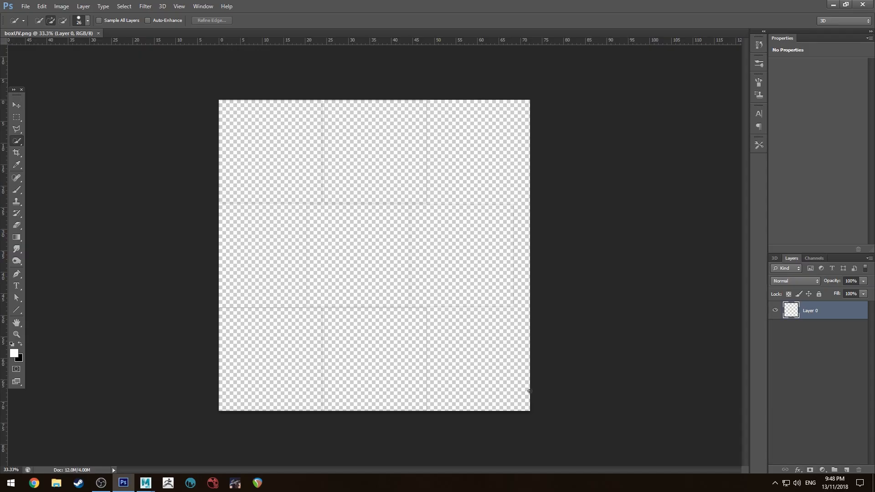
mouse_move(627, 210)
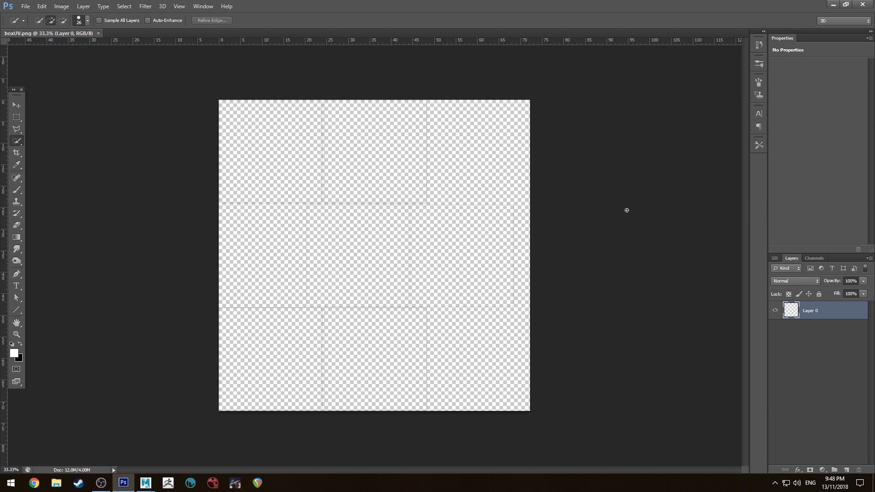
mouse_move(313, 156)
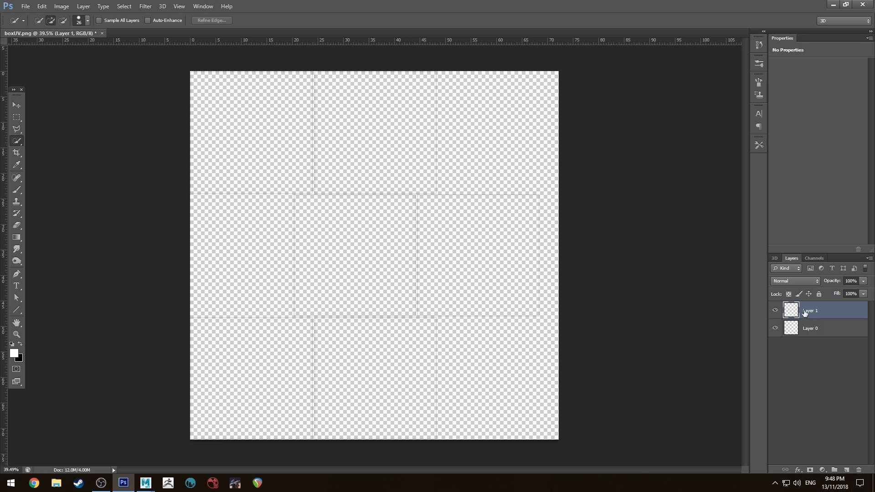
double_click(810, 328)
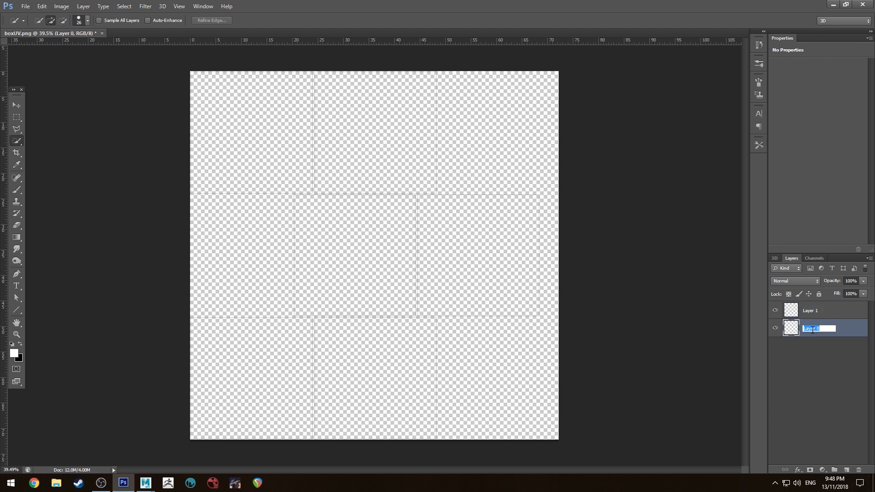
text(UVmap)
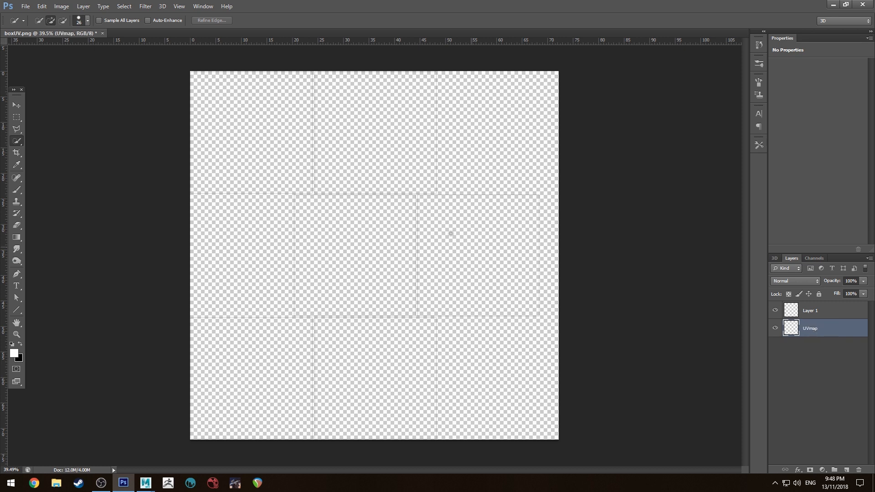
mouse_move(336, 307)
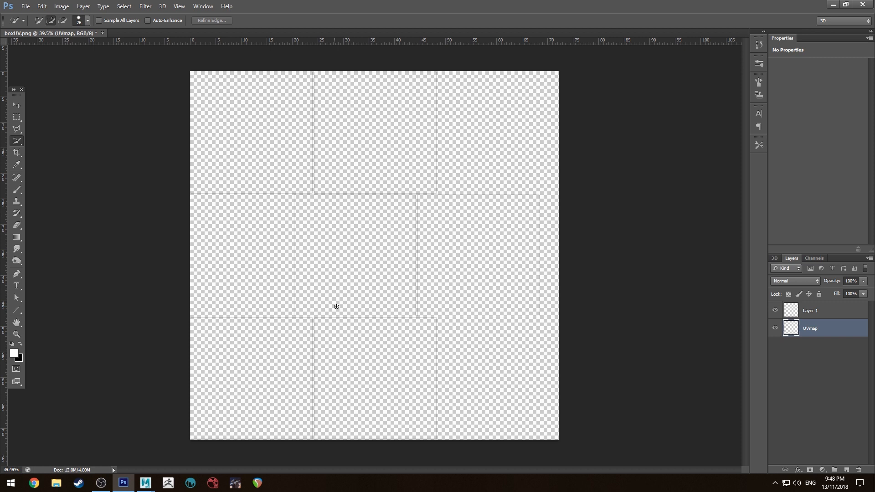
mouse_move(366, 329)
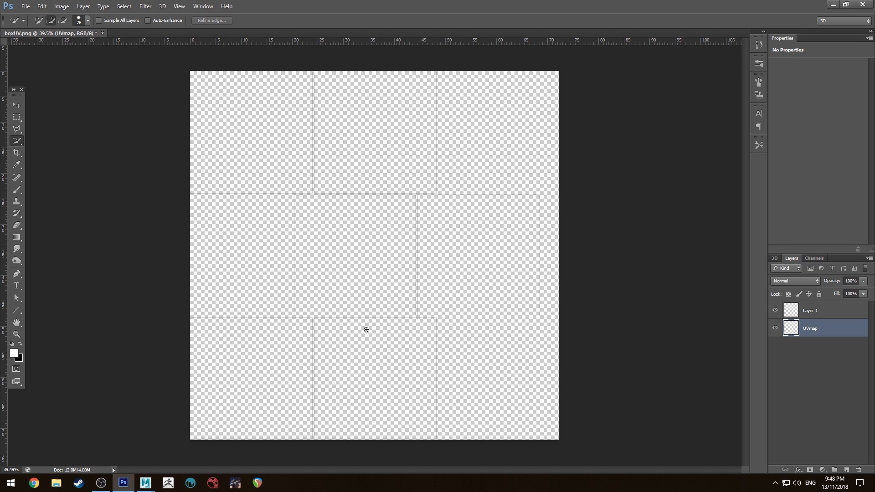
mouse_move(446, 242)
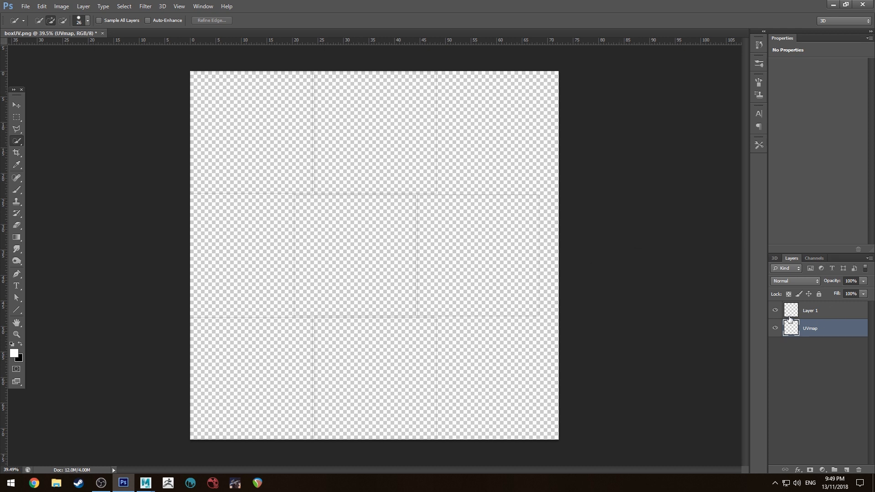
click(810, 311)
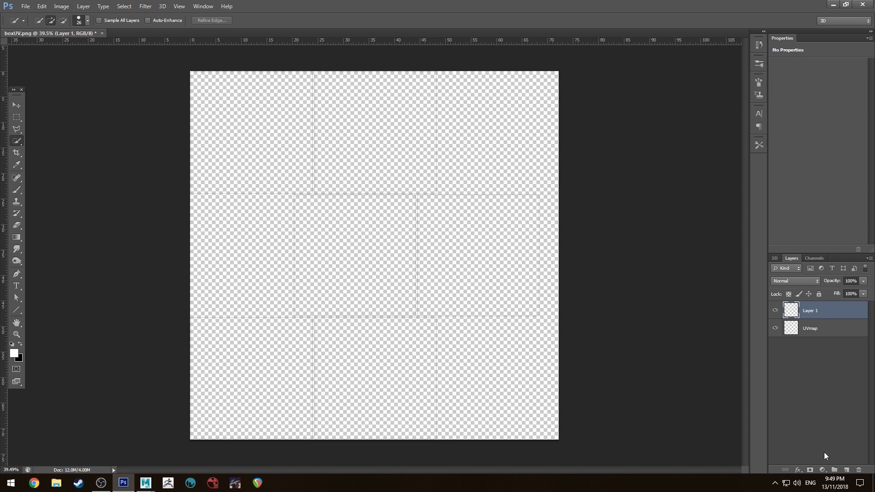
- Pick yellow as the foreground colour in the Color Picker
click(774, 328)
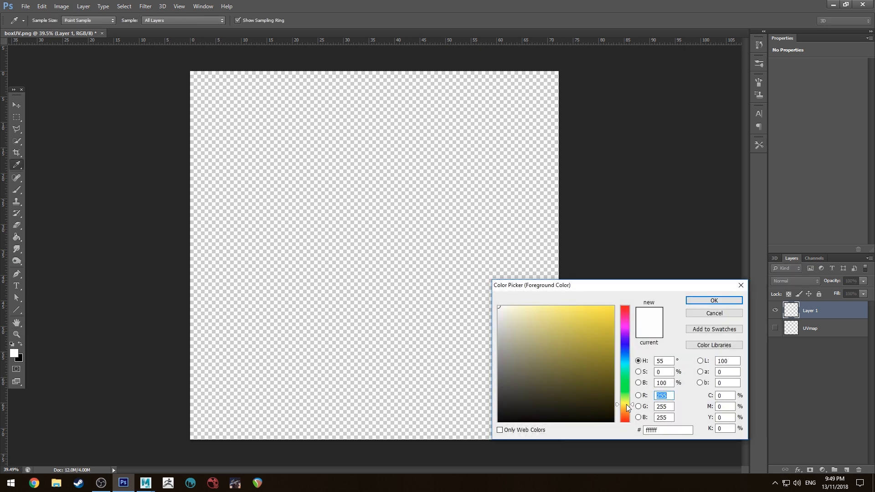
click(714, 300)
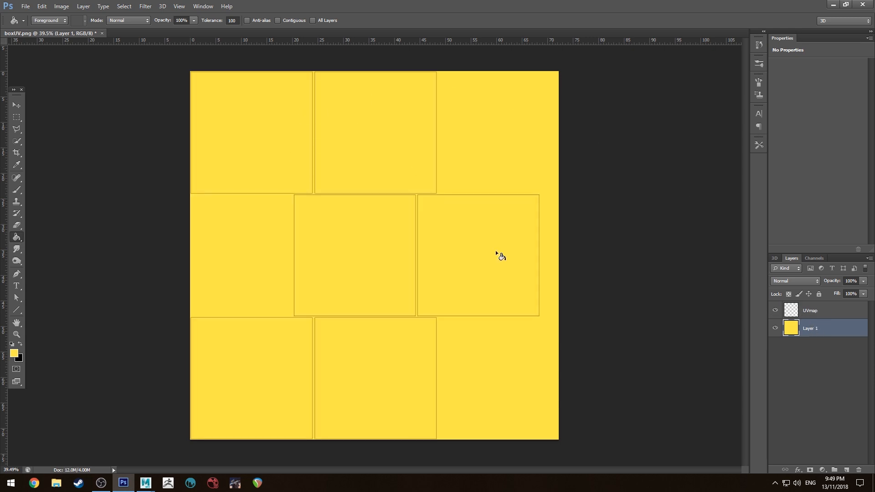
mouse_move(218, 235)
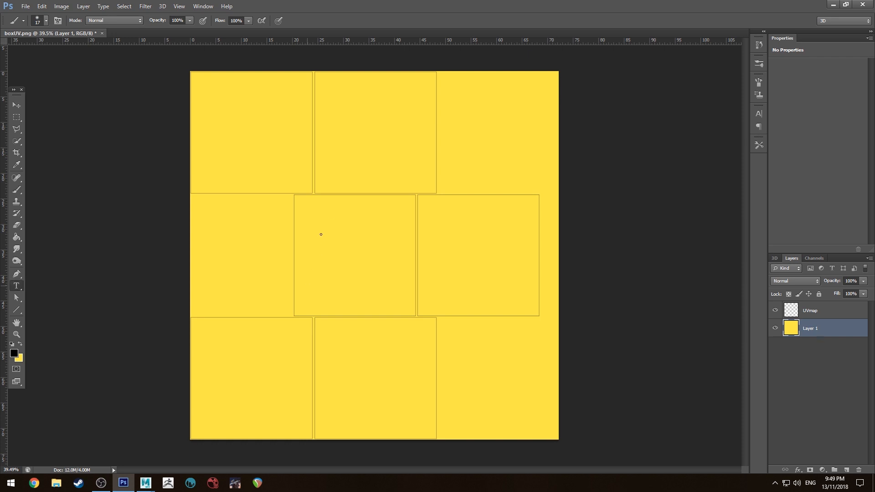
- Type the label SMALL ROBOT in the centre square and commit it
click(321, 234)
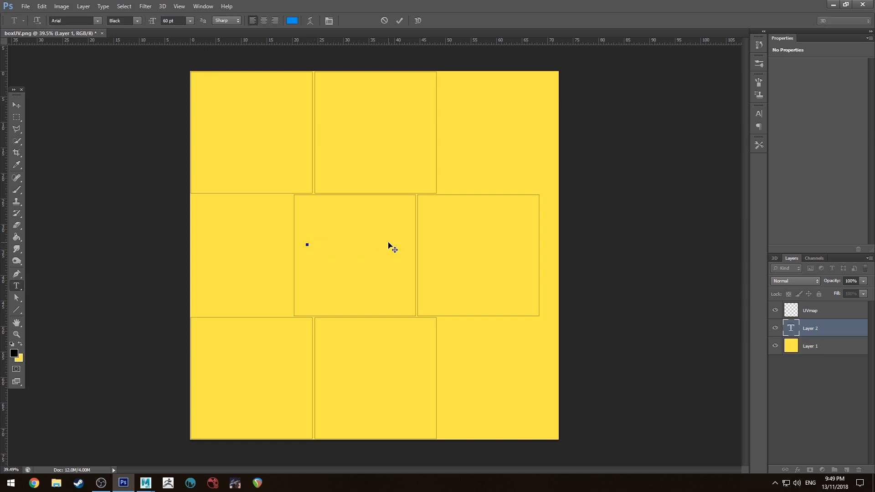
text(SMALL RO)
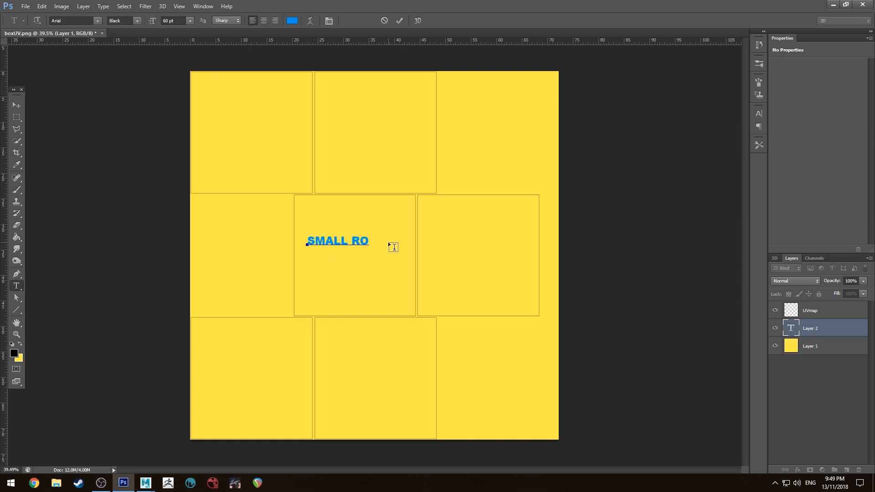
text(BOT)
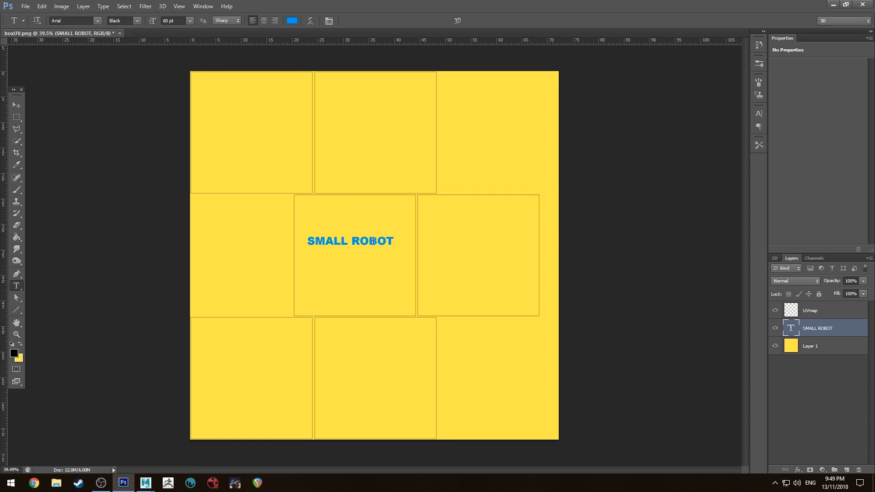
click(16, 105)
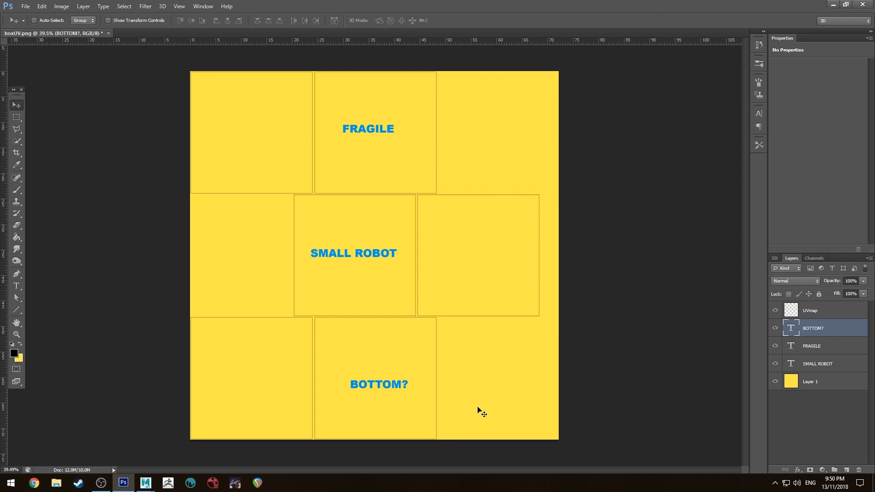
mouse_move(408, 324)
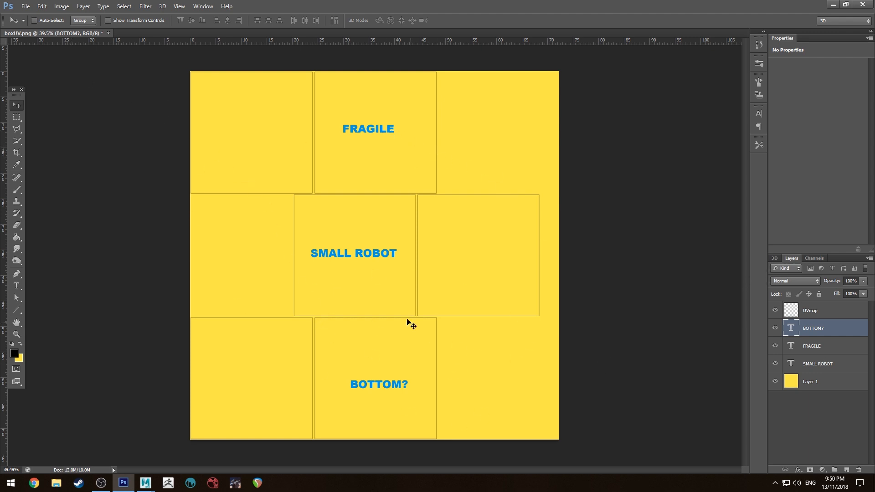
mouse_move(294, 390)
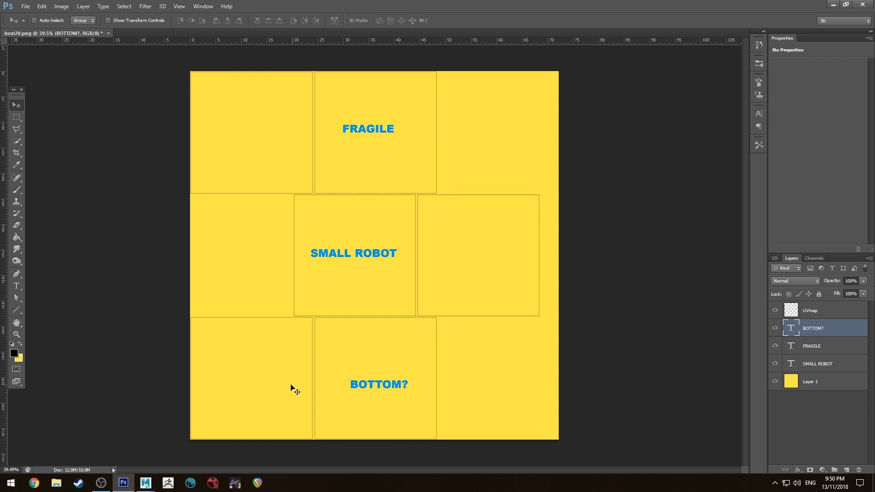
mouse_move(823, 435)
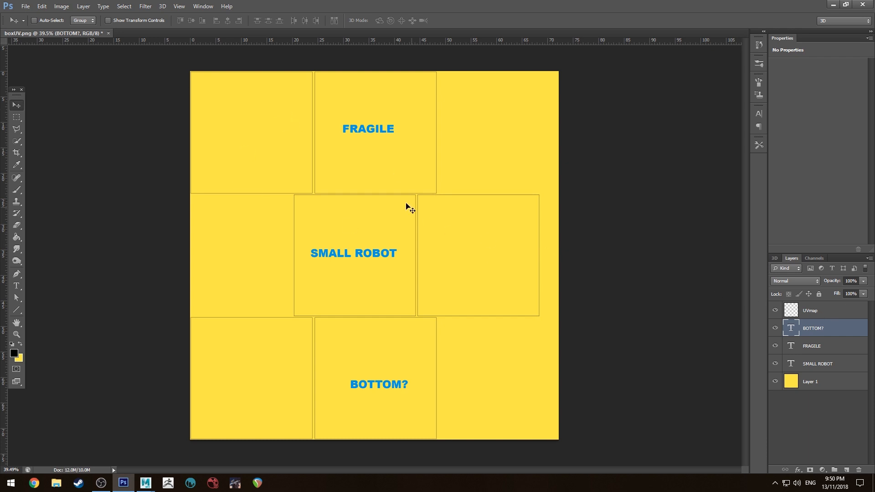
mouse_move(447, 166)
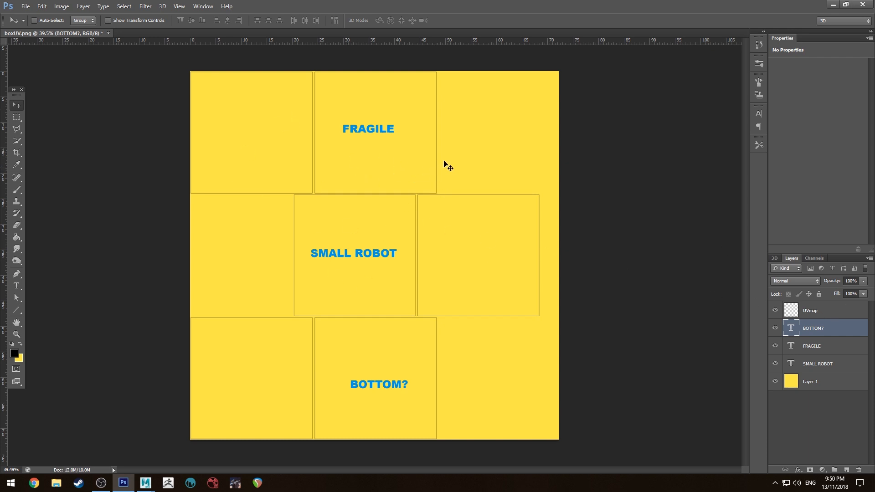
mouse_move(440, 313)
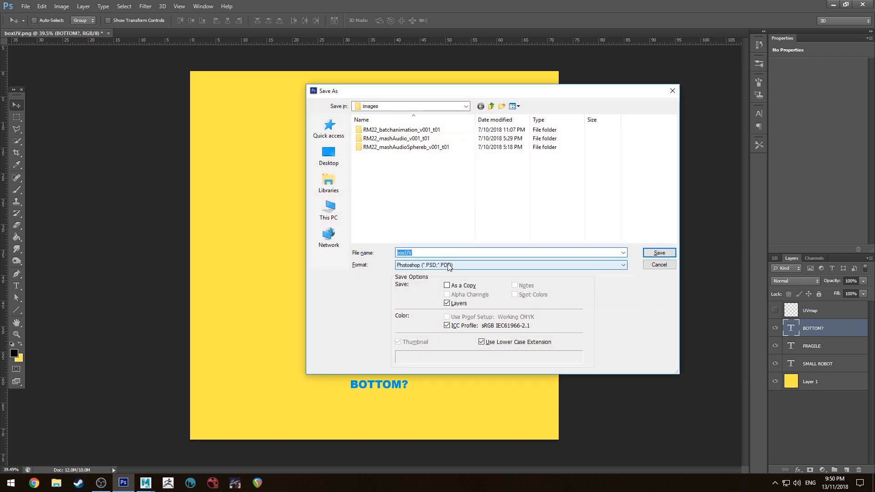
- Save the texture with the UV outline hidden and minimize Photoshop
click(658, 265)
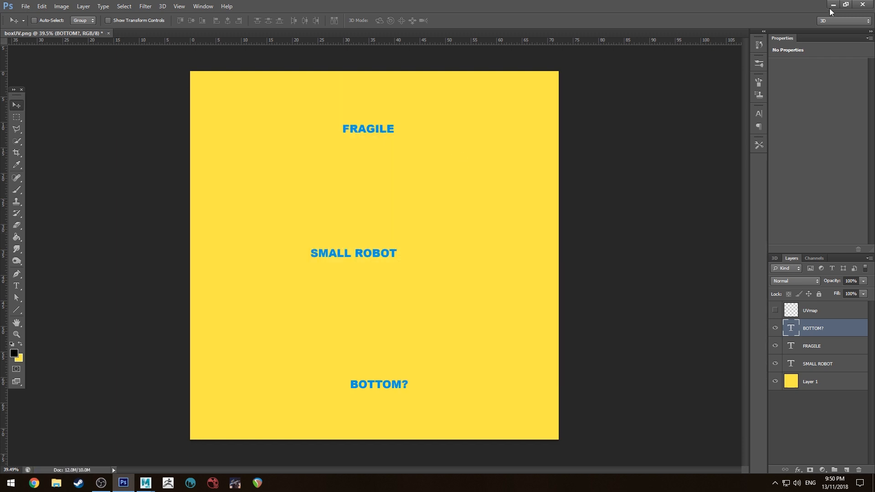
mouse_move(789, 4)
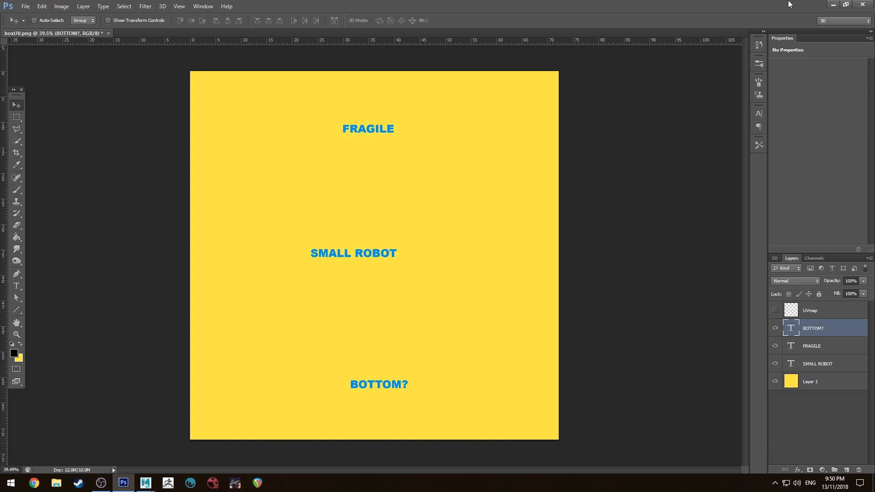
click(145, 483)
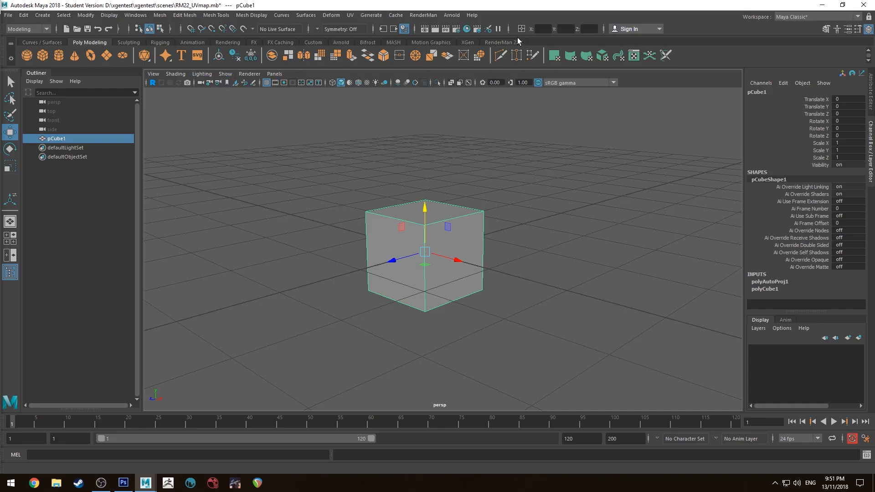
- Add a PxrDomeLight from the RenderMan 22.1 shelf to the cube's scene
click(502, 42)
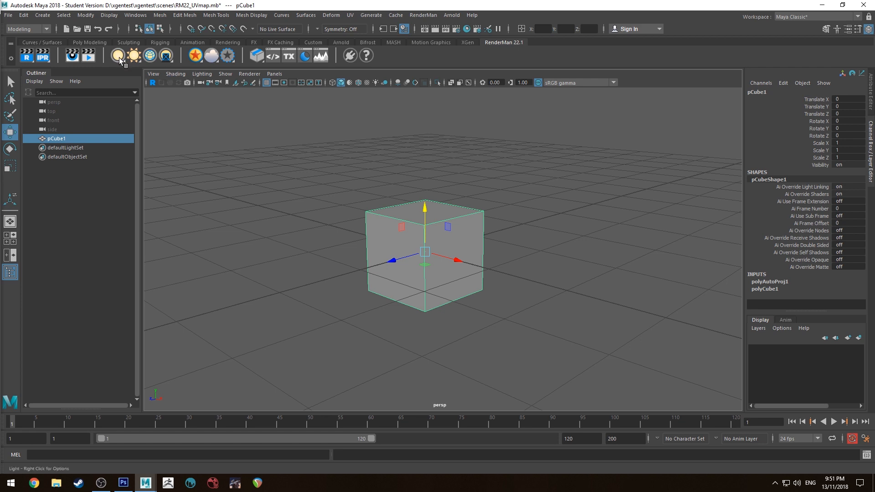
click(132, 55)
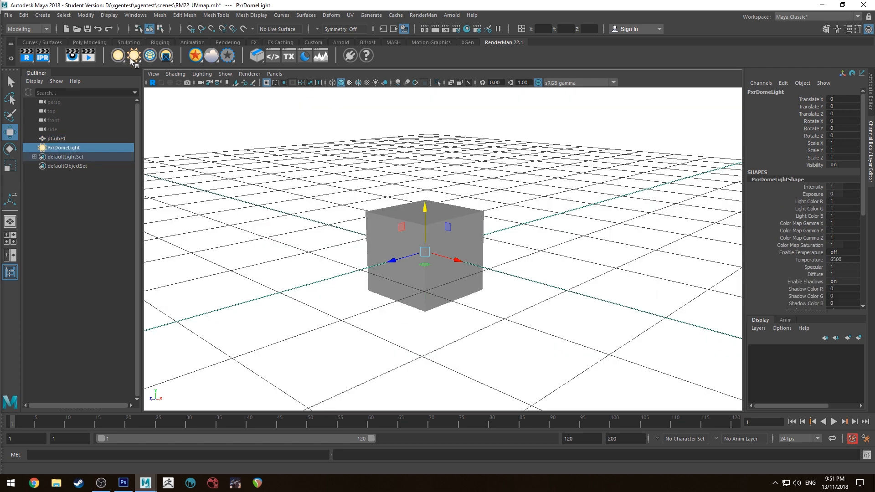
click(134, 55)
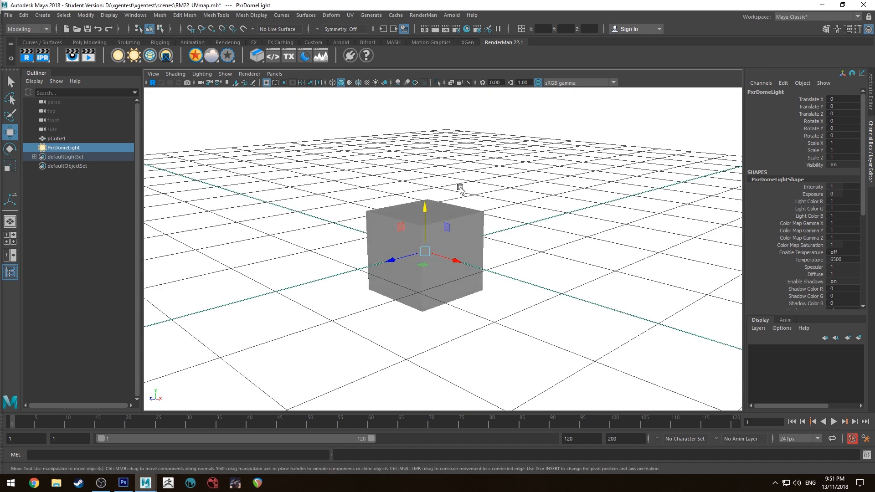
click(403, 228)
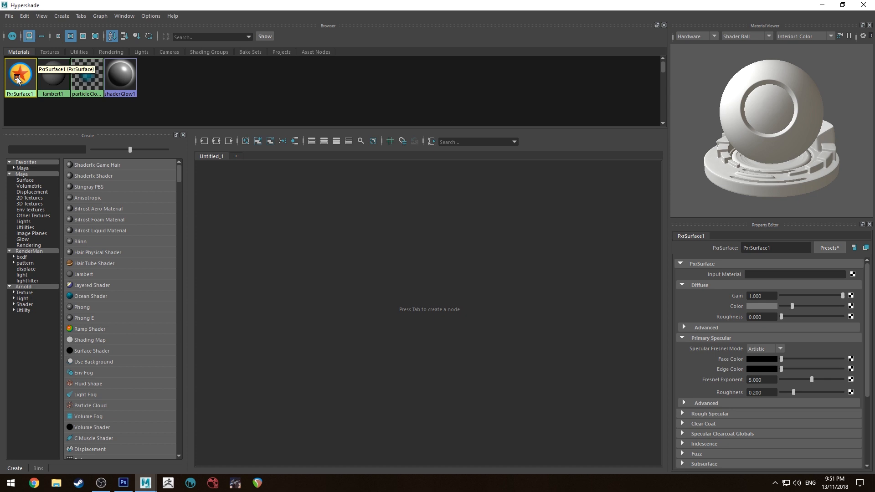
mouse_move(607, 202)
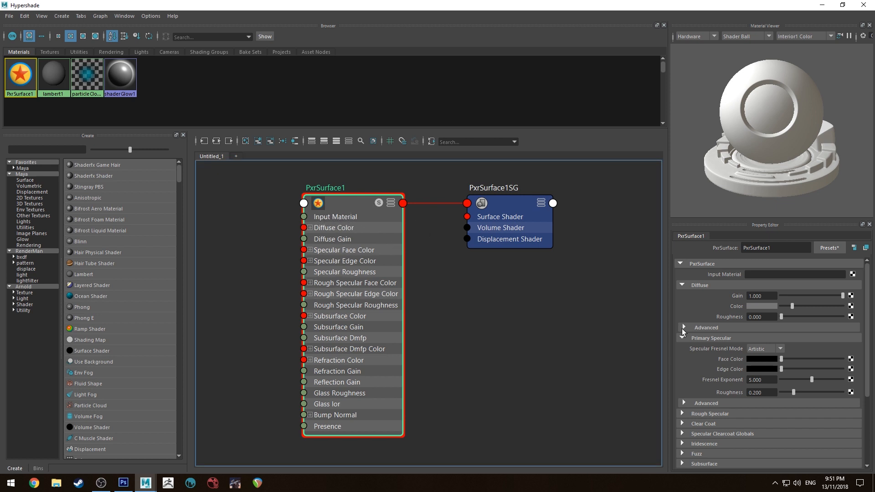
mouse_move(701, 312)
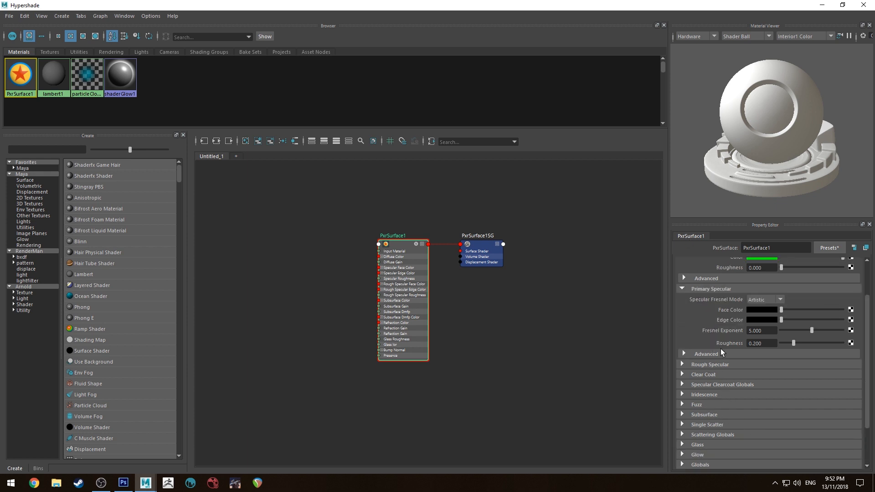
- Make PxrSurface1's diffuse colour green and zoom into its node network
click(683, 264)
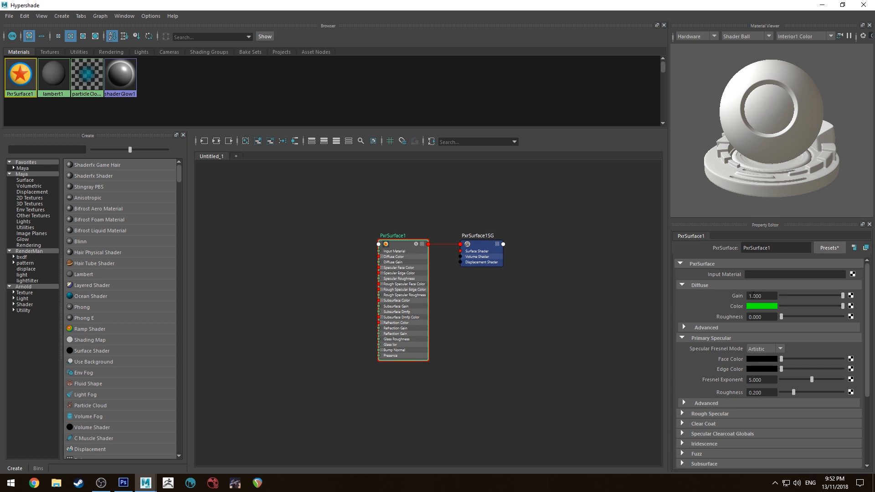
drag(393, 235, 471, 227)
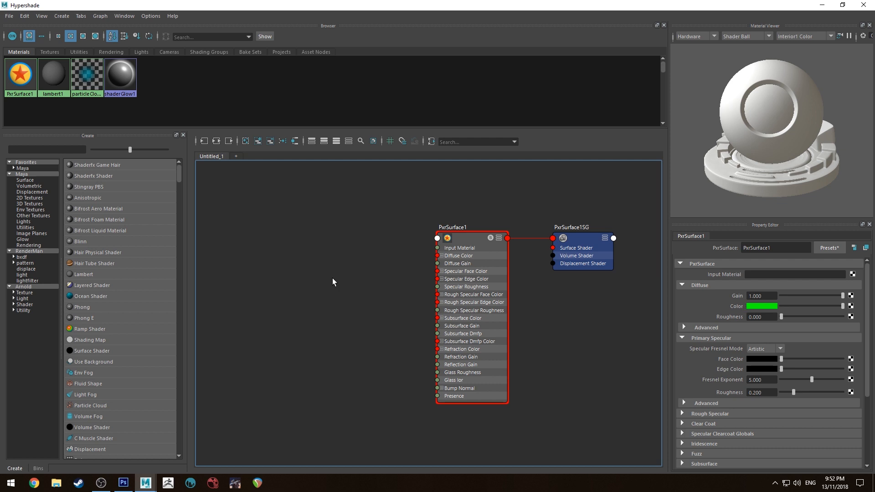
mouse_move(444, 298)
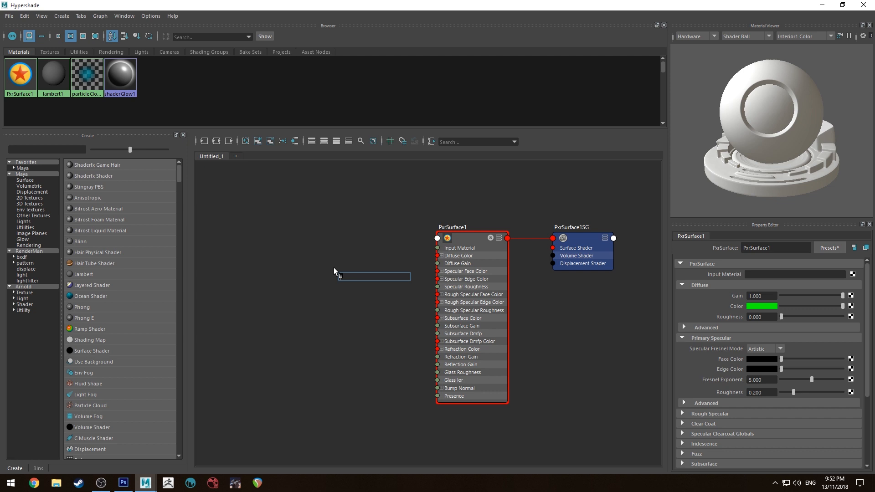
- Create PxrTexture1 and load boxUV.png from the project's images folder as its file
text(pxrtex)
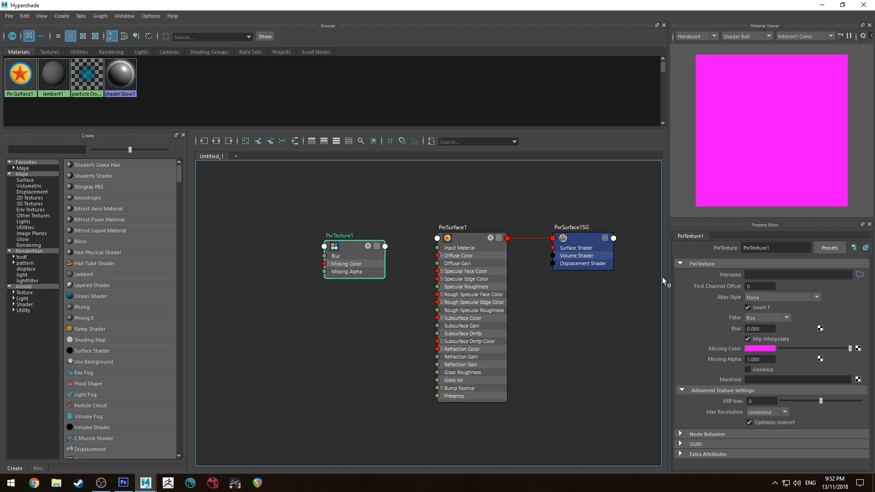
click(860, 274)
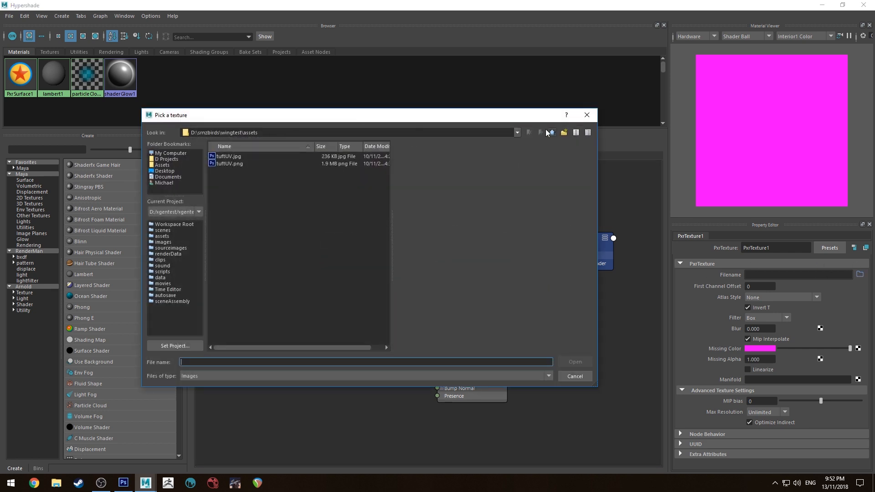
click(164, 242)
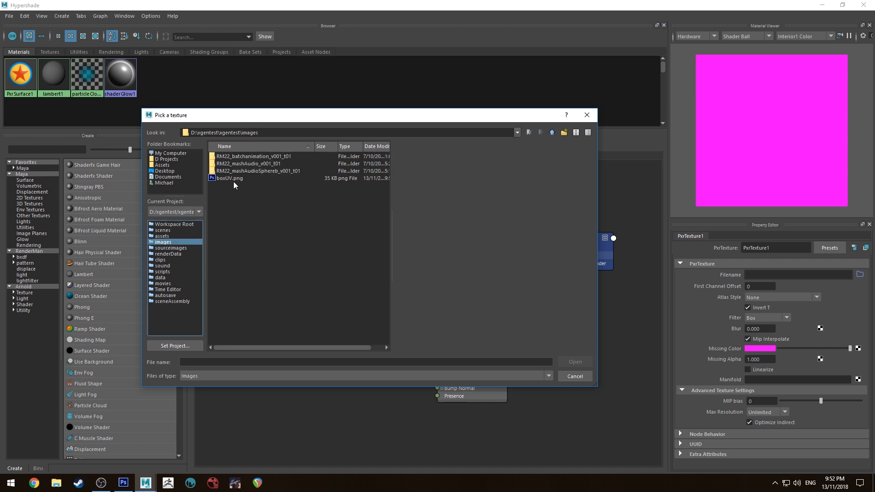
click(229, 178)
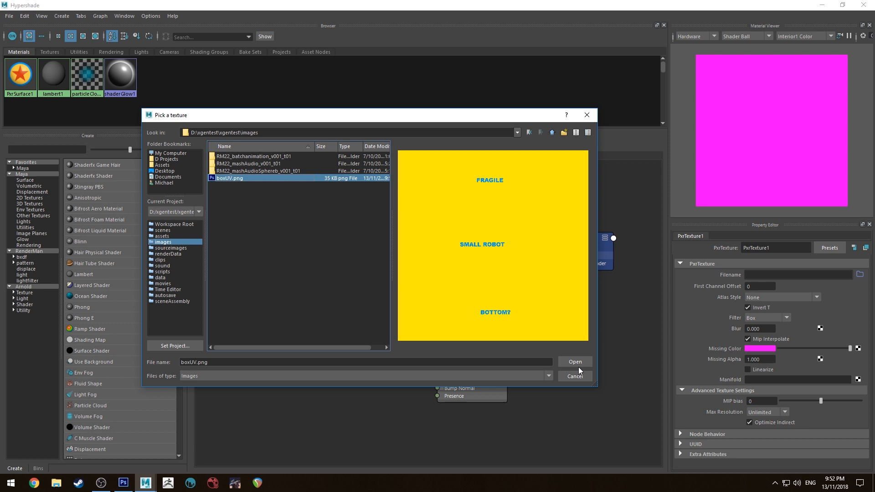
click(574, 361)
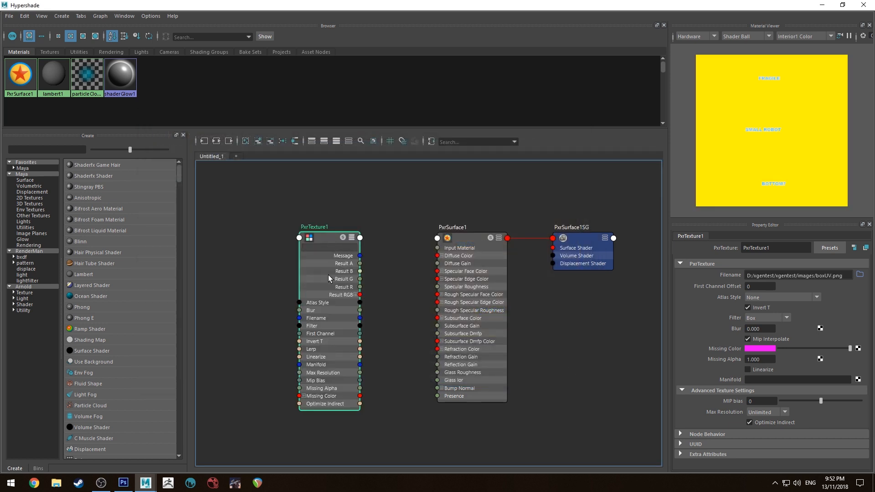
mouse_move(335, 255)
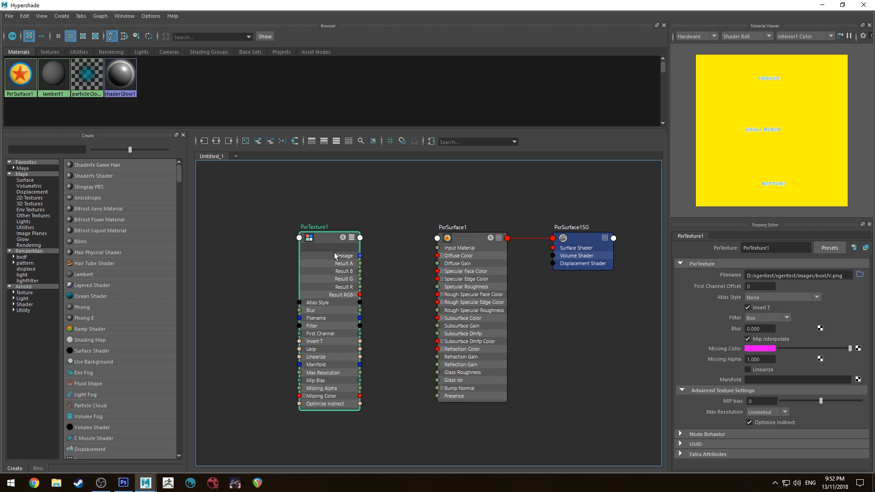
- Connect PxrTexture1's Result RGB to PxrSurface1's Diffuse Color port
click(452, 227)
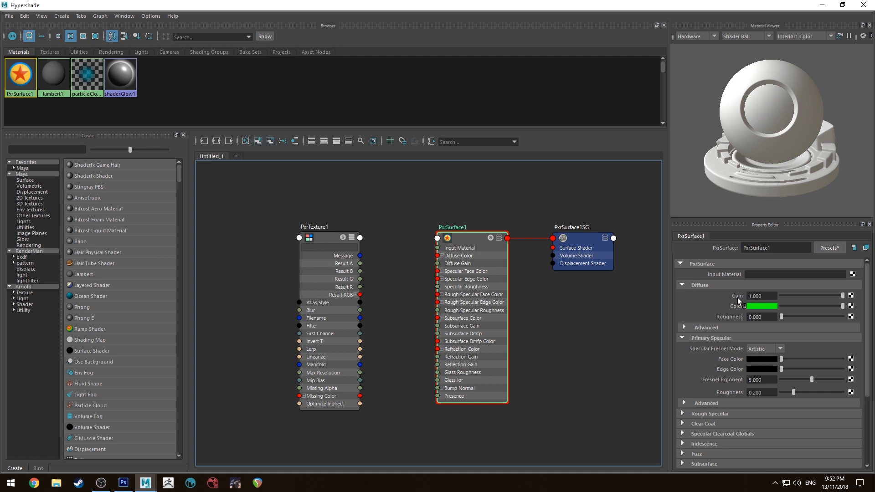
mouse_move(726, 301)
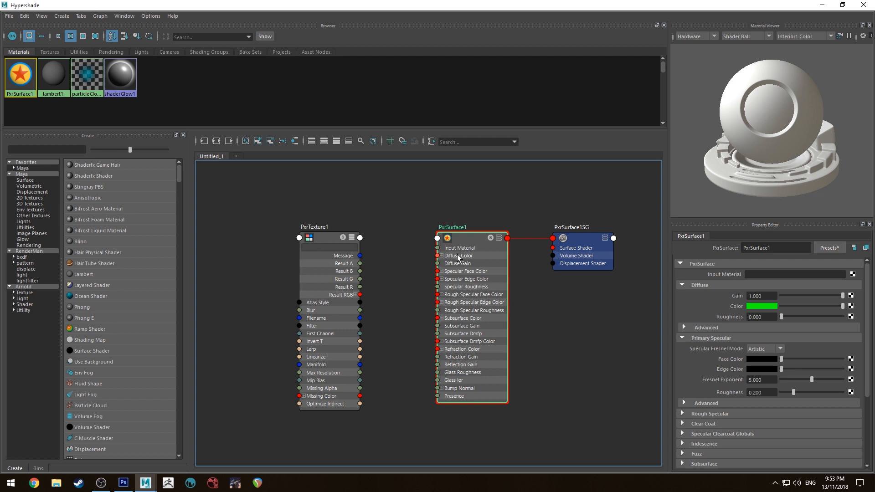
mouse_move(458, 286)
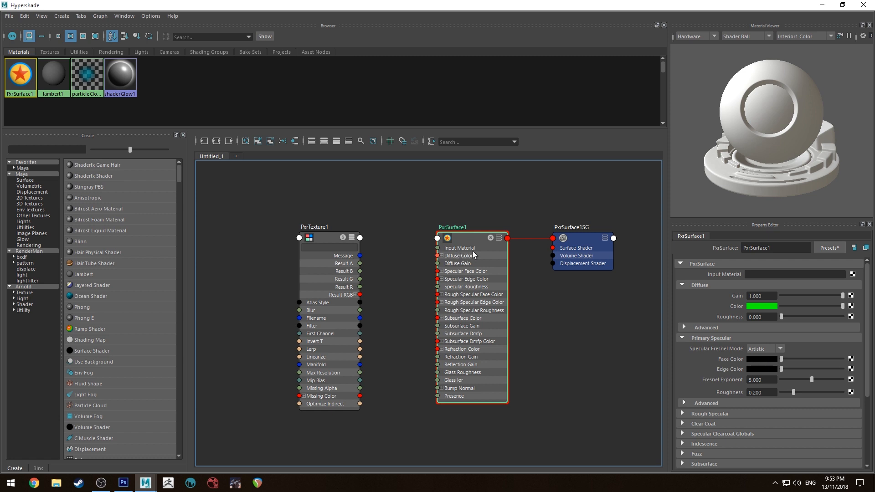
mouse_move(611, 283)
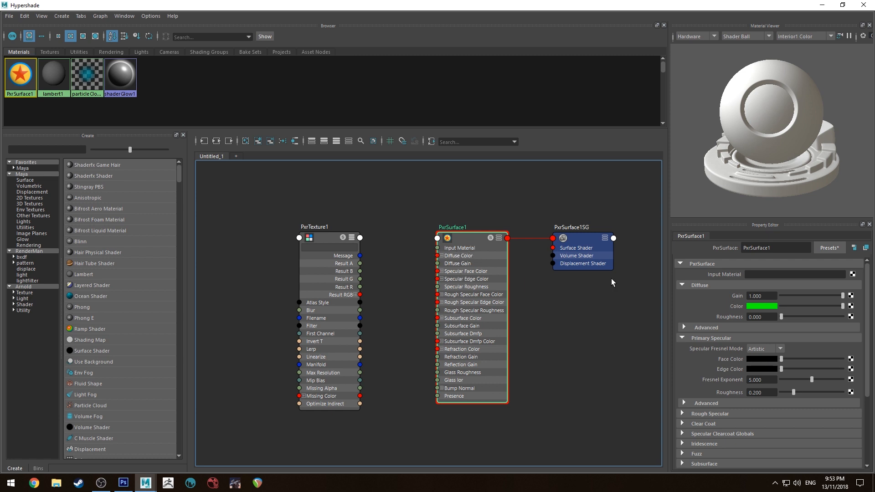
mouse_move(375, 299)
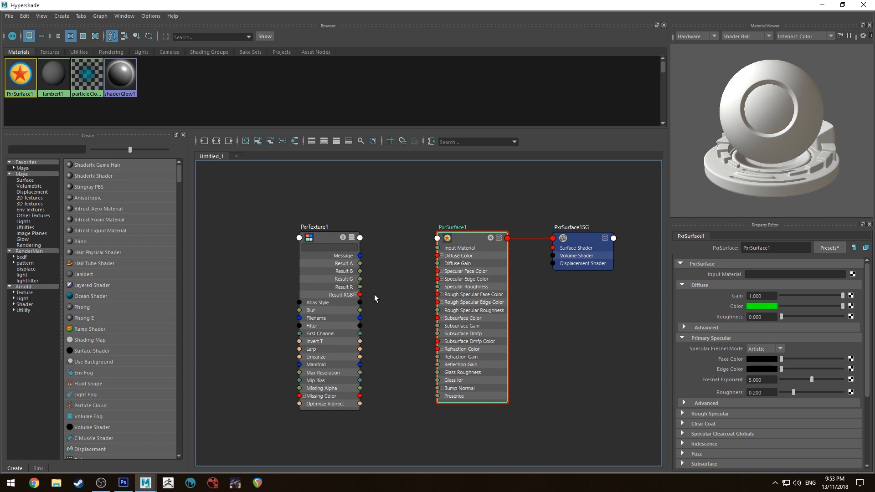
drag(359, 295, 438, 255)
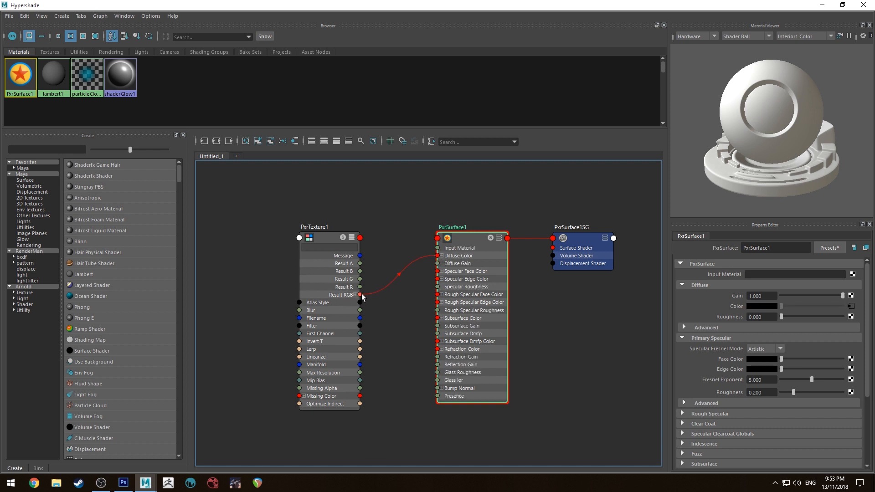
mouse_move(377, 300)
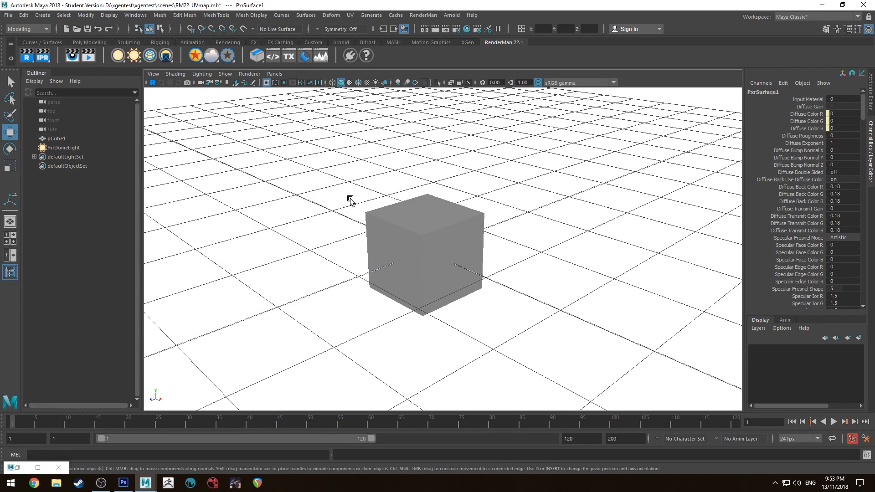
mouse_move(401, 133)
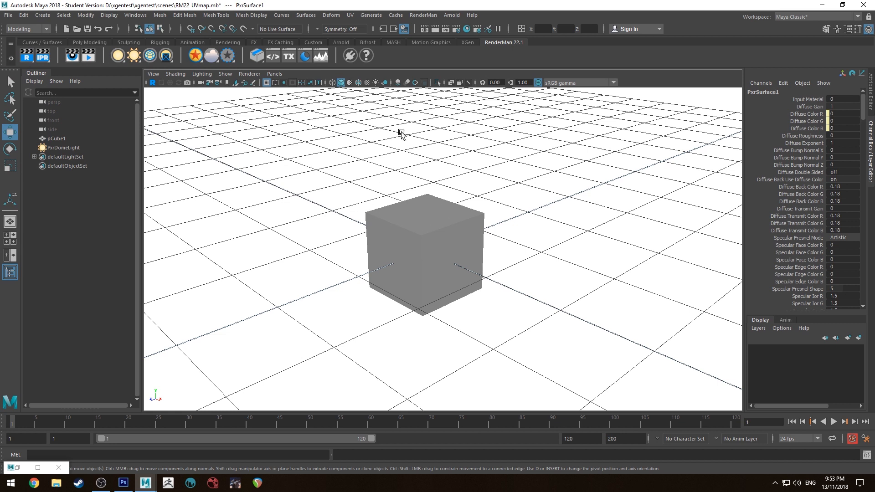
mouse_move(392, 113)
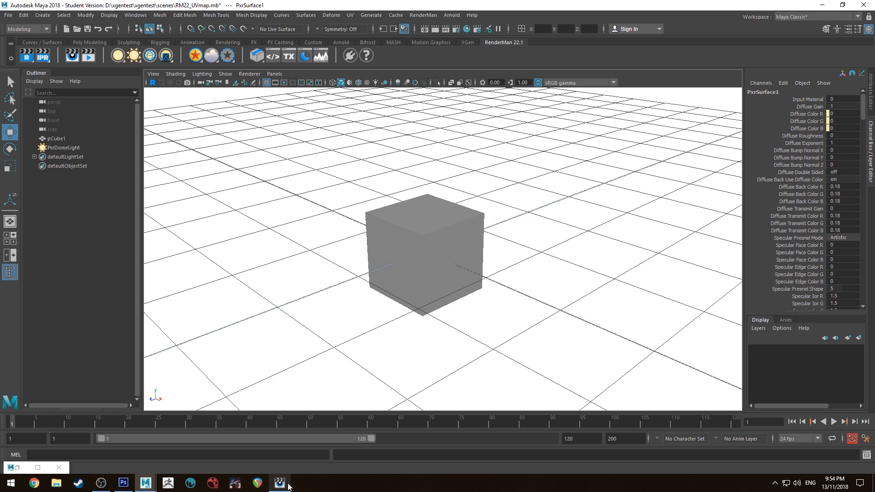
click(279, 483)
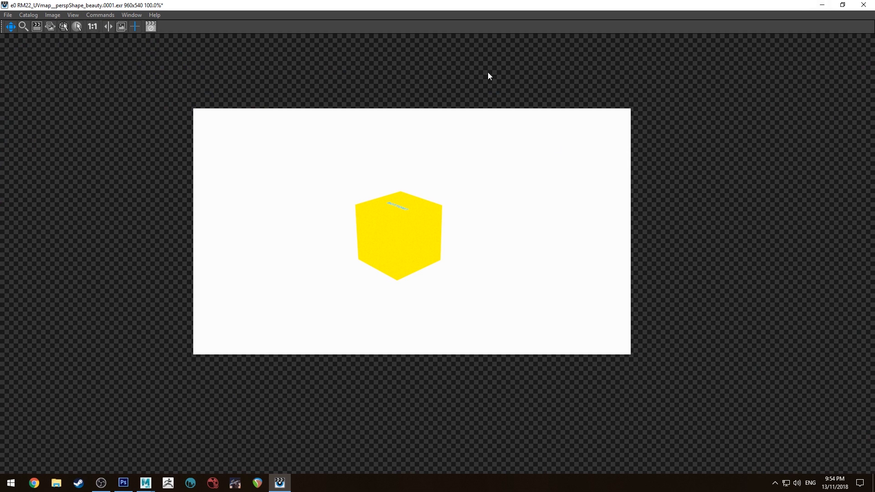
click(278, 483)
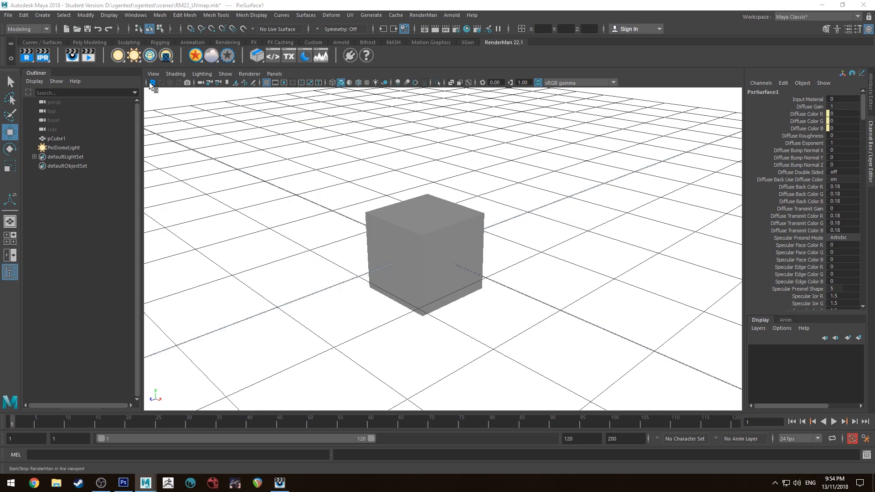
- Start live RenderMan rendering and orbit to view the SMALL ROBOT, FRAGILE and BOTTOM? faces
click(152, 82)
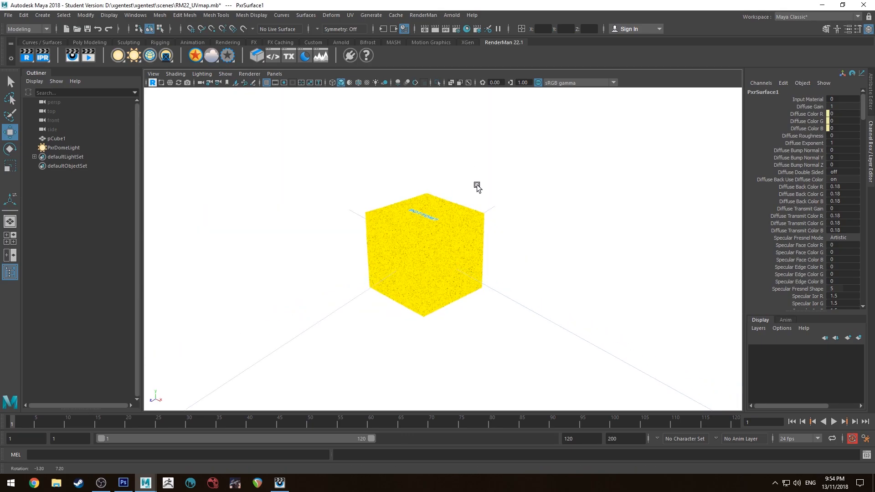
drag(478, 186, 330, 290)
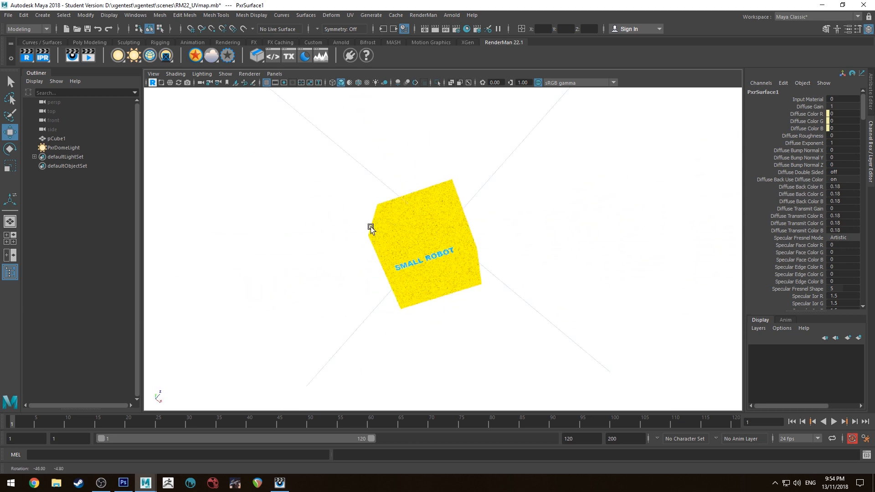
drag(370, 228, 421, 320)
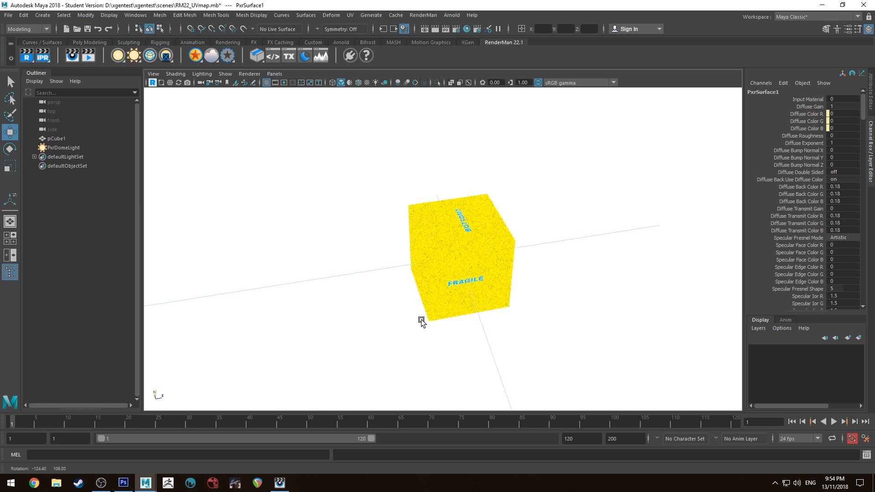
drag(423, 320, 469, 243)
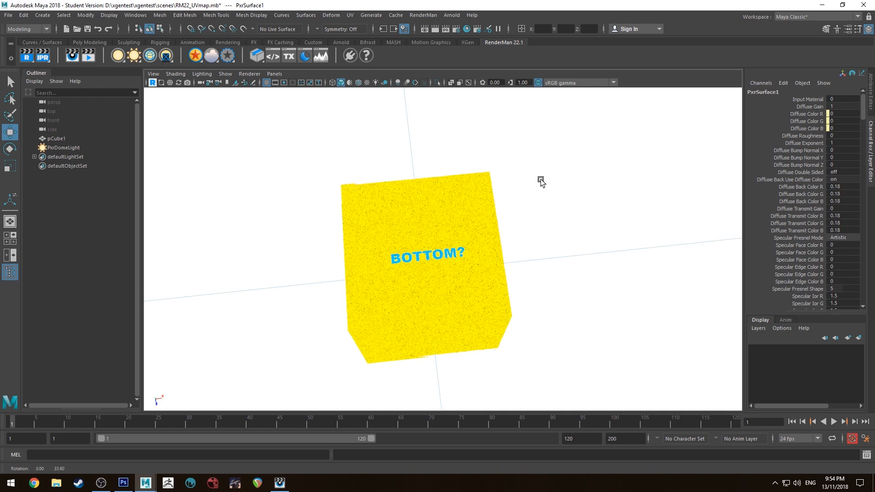
drag(540, 181, 523, 263)
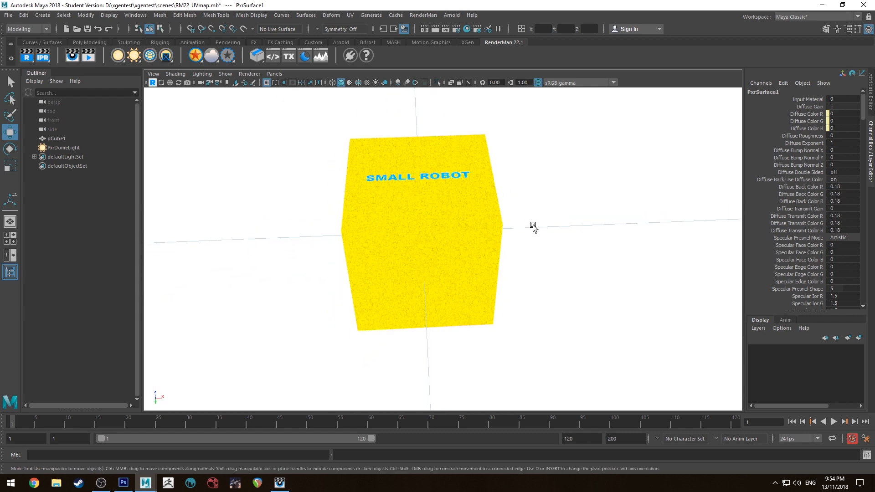
drag(533, 226, 315, 218)
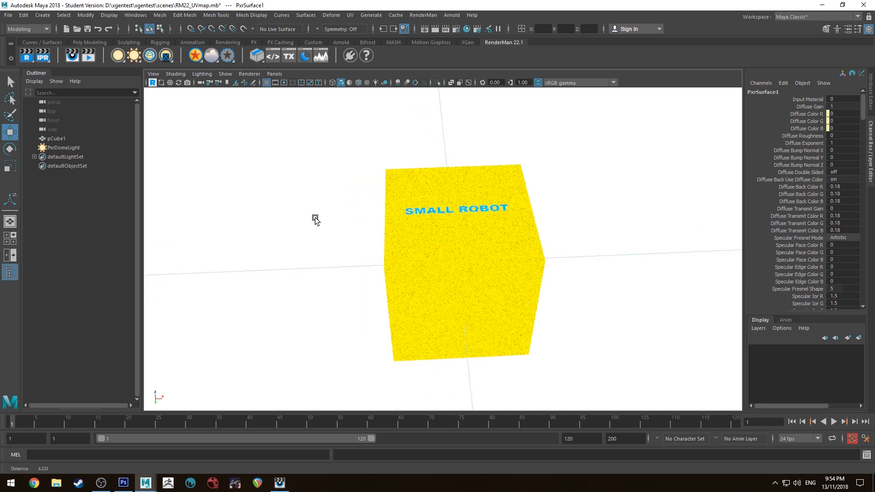
drag(316, 218, 300, 223)
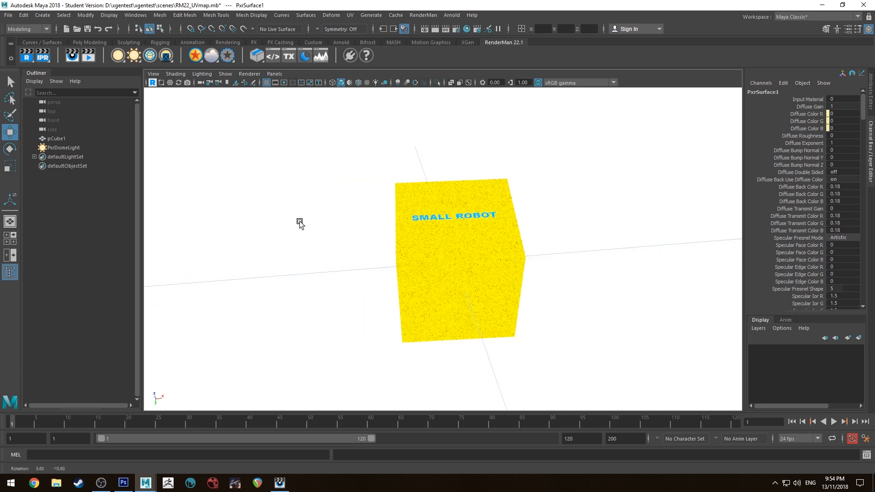